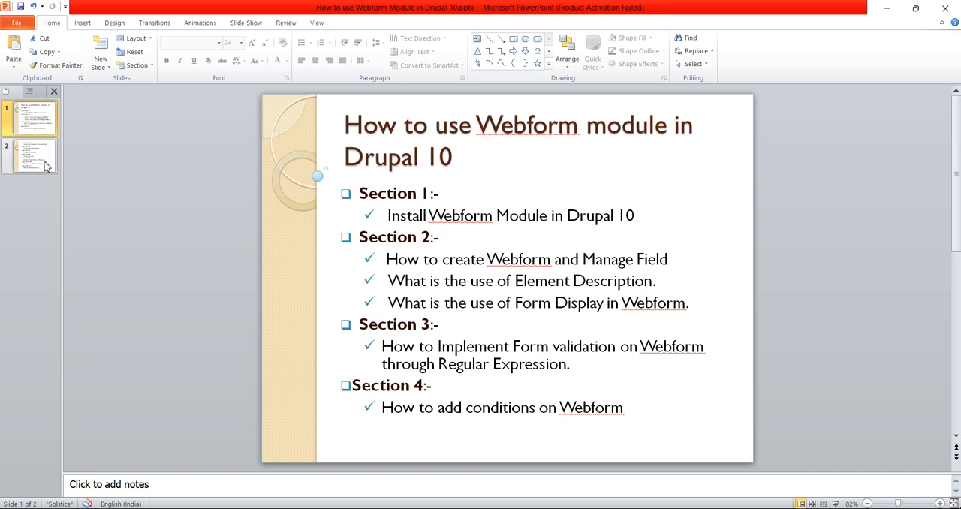
# Step: Show slide 2, which lists Sections 5–11, and select its section list
pyautogui.click(30, 157)
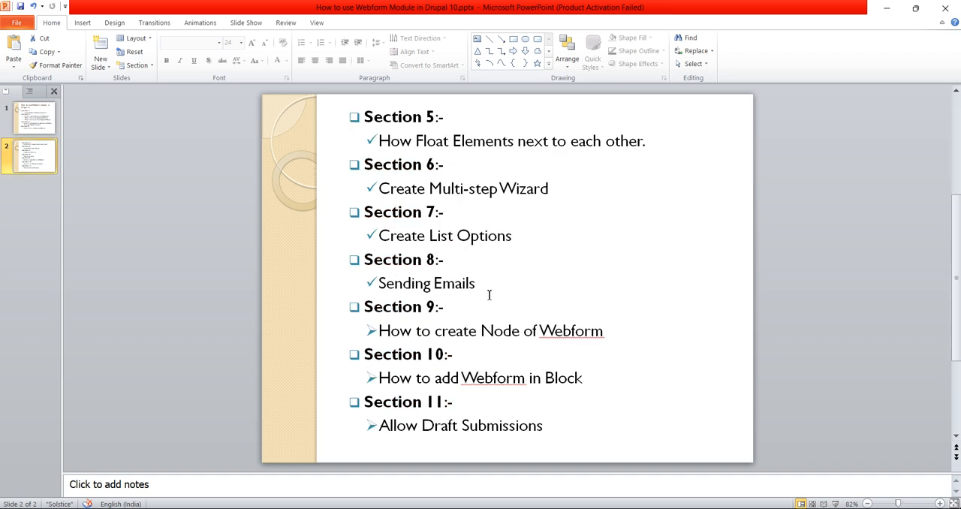
pyautogui.click(488, 292)
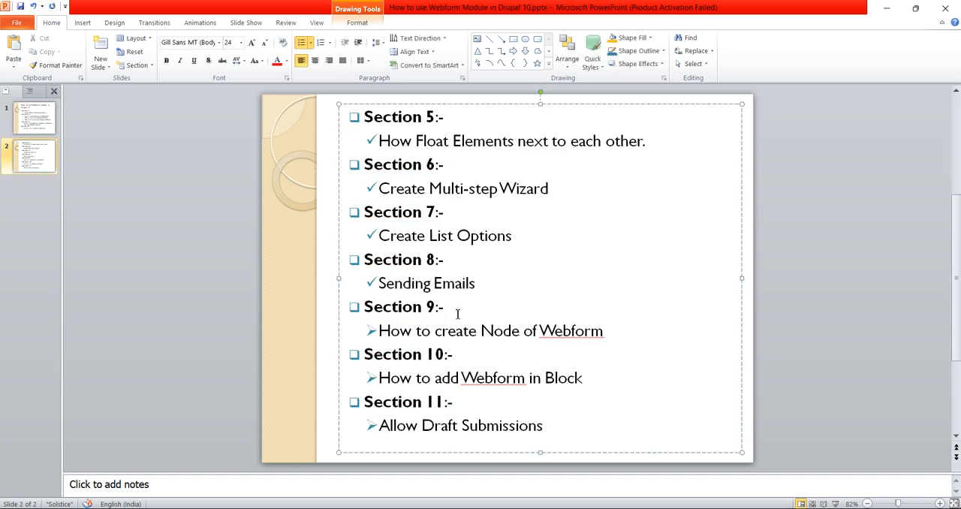
pyautogui.moveTo(612, 339)
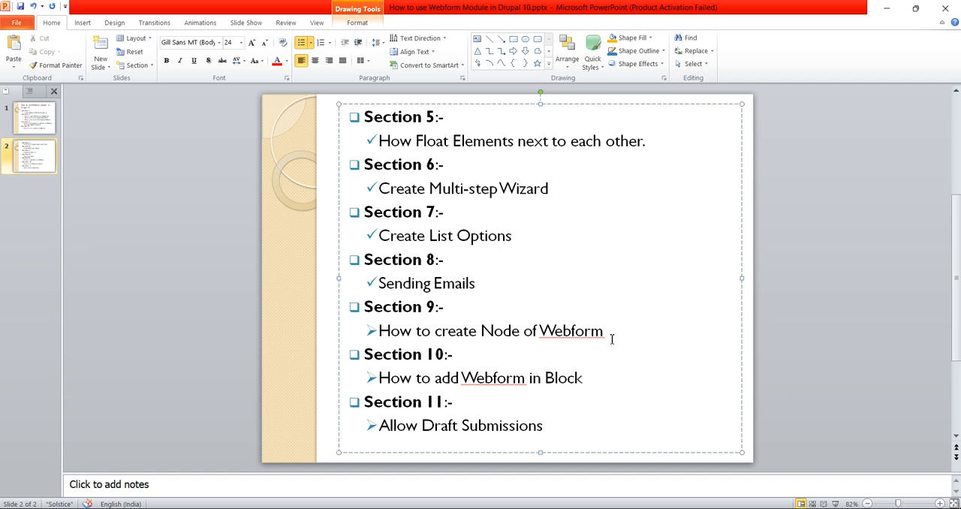
pyautogui.moveTo(866, 139)
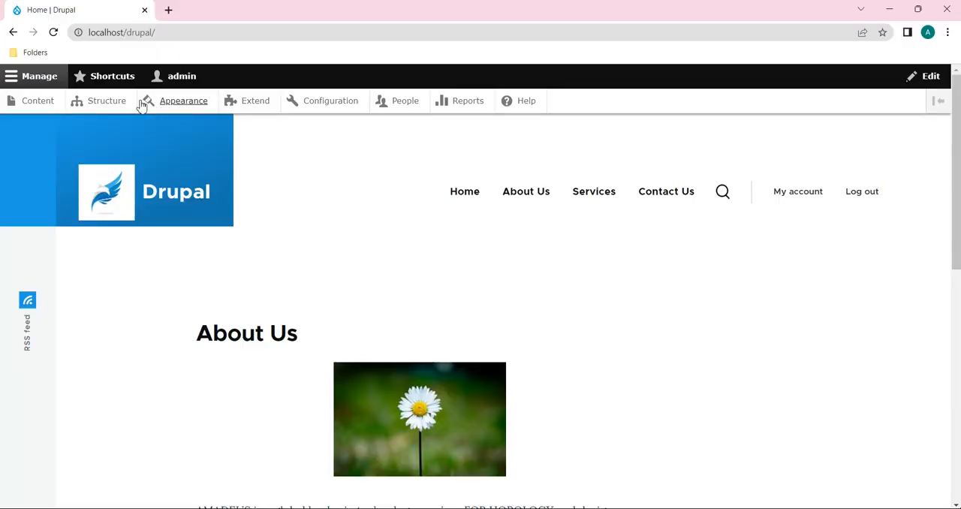
pyautogui.moveTo(364, 277)
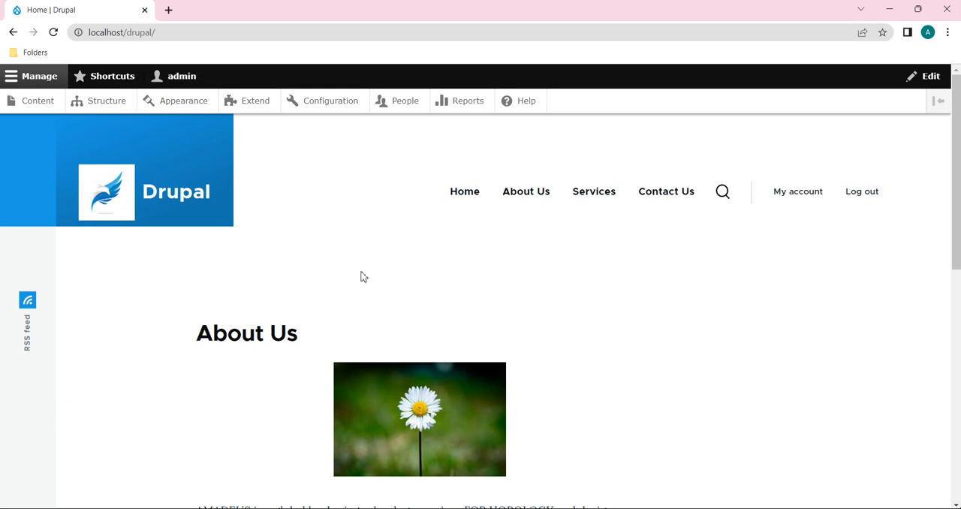
pyautogui.moveTo(181, 75)
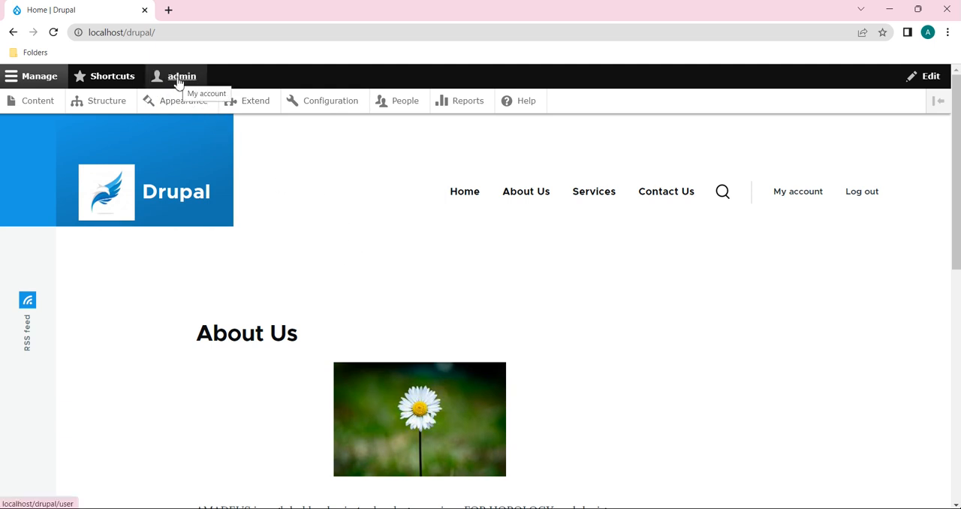
pyautogui.moveTo(38, 101)
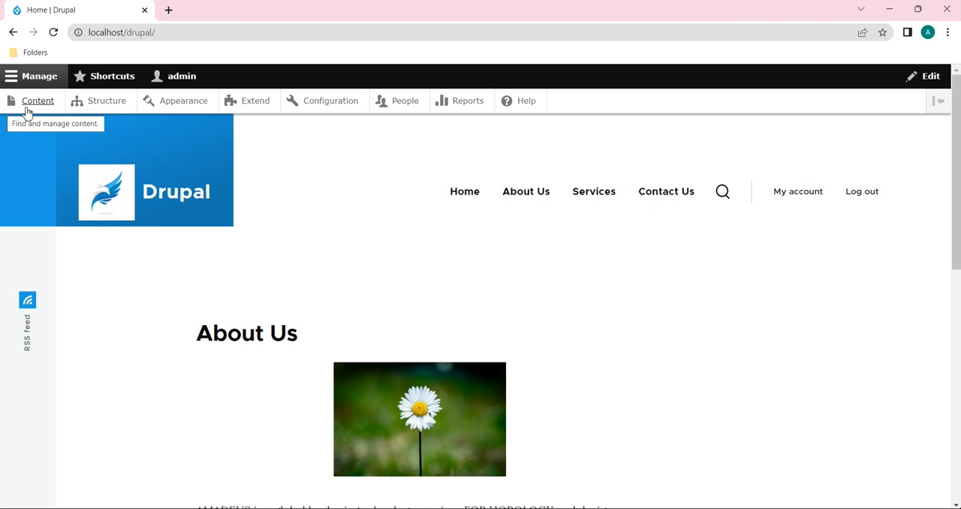
# Step: Go to the Content administration page from the admin toolbar
pyautogui.click(37, 100)
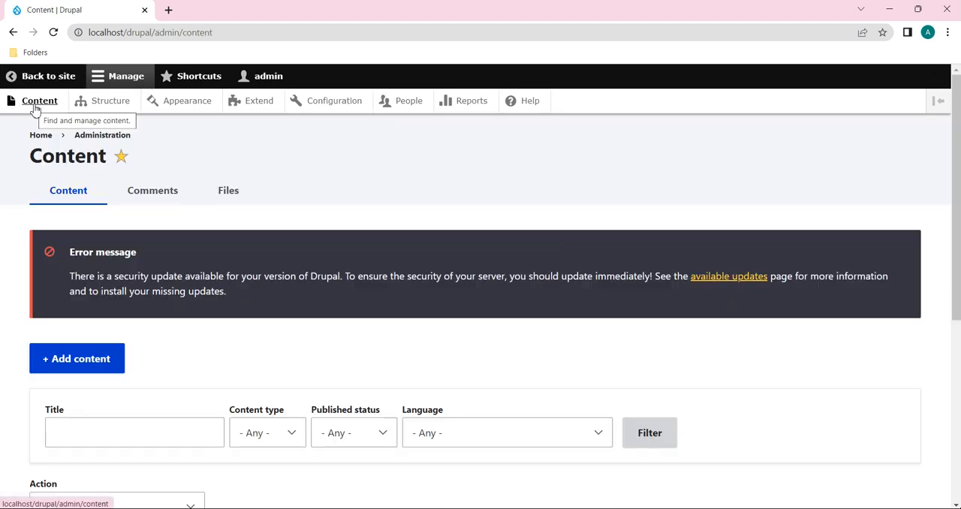
pyautogui.scroll(-3)
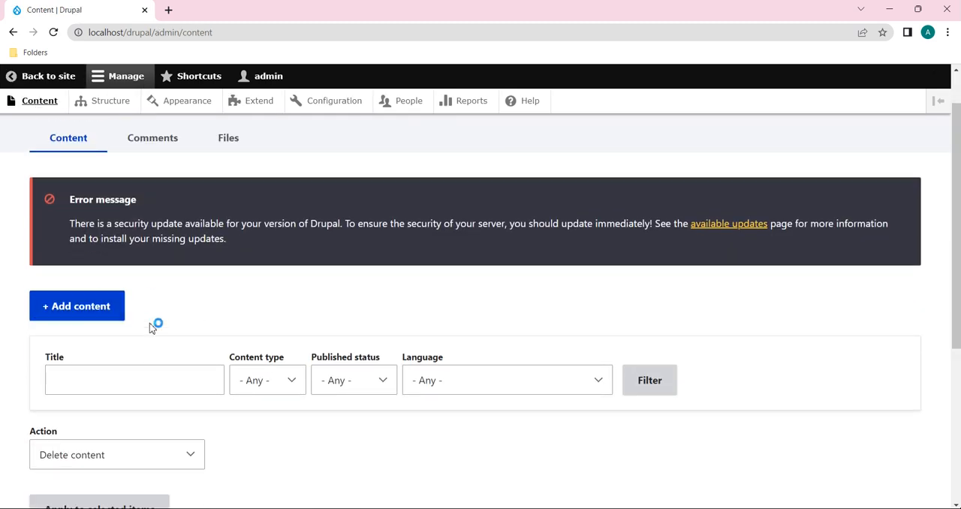
pyautogui.moveTo(76, 306)
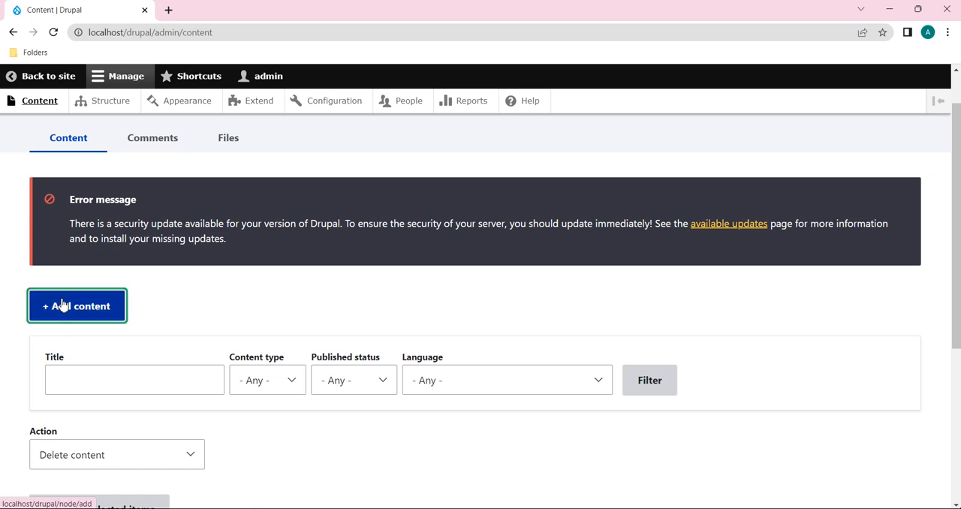
# Step: Open Add content to choose among Article, Basic page and Webform
pyautogui.click(76, 305)
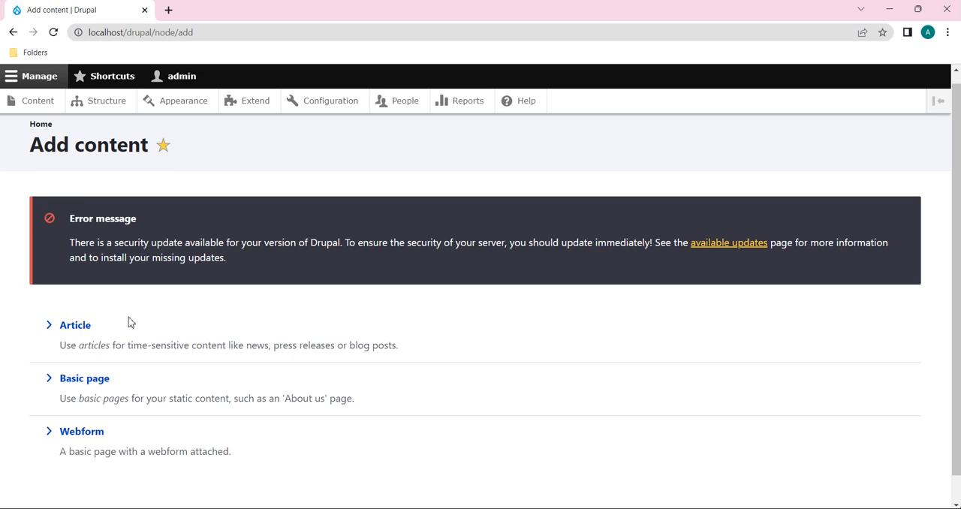
pyautogui.moveTo(64, 345)
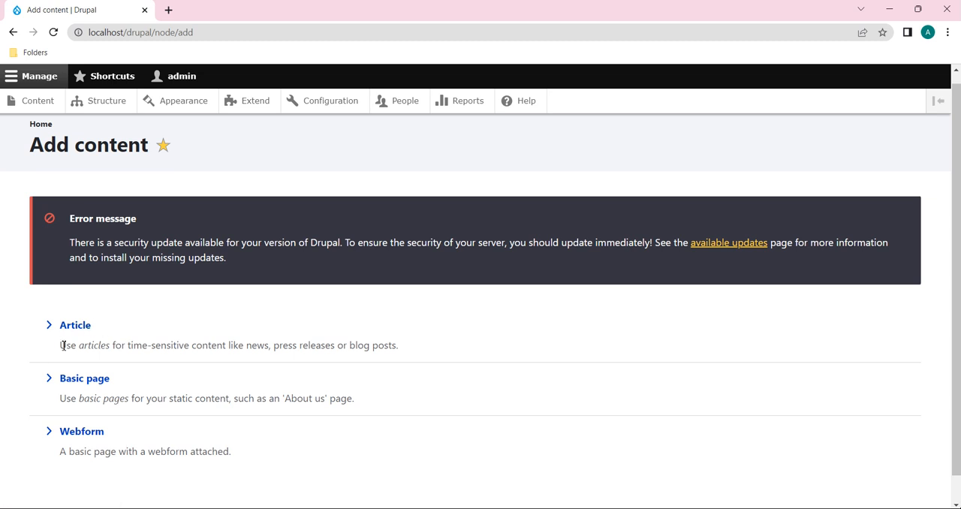
pyautogui.moveTo(146, 437)
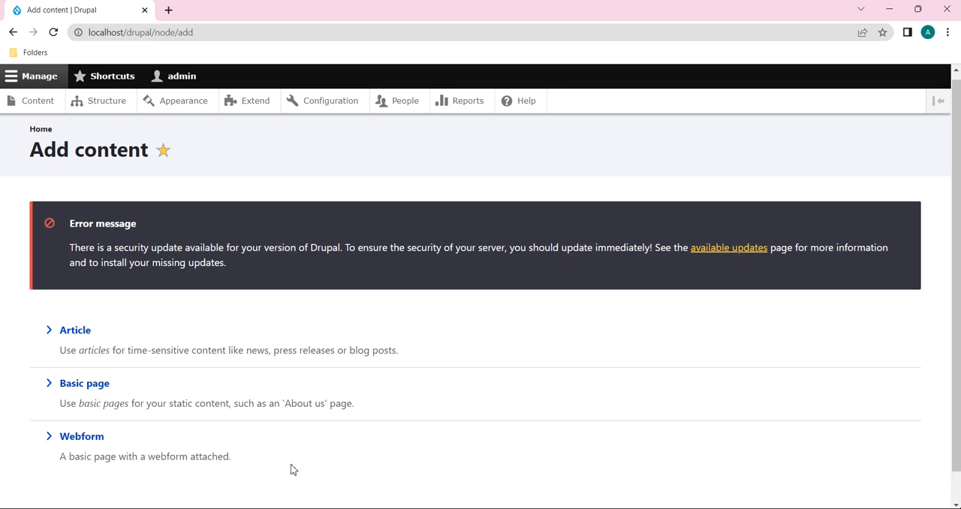
pyautogui.moveTo(81, 437)
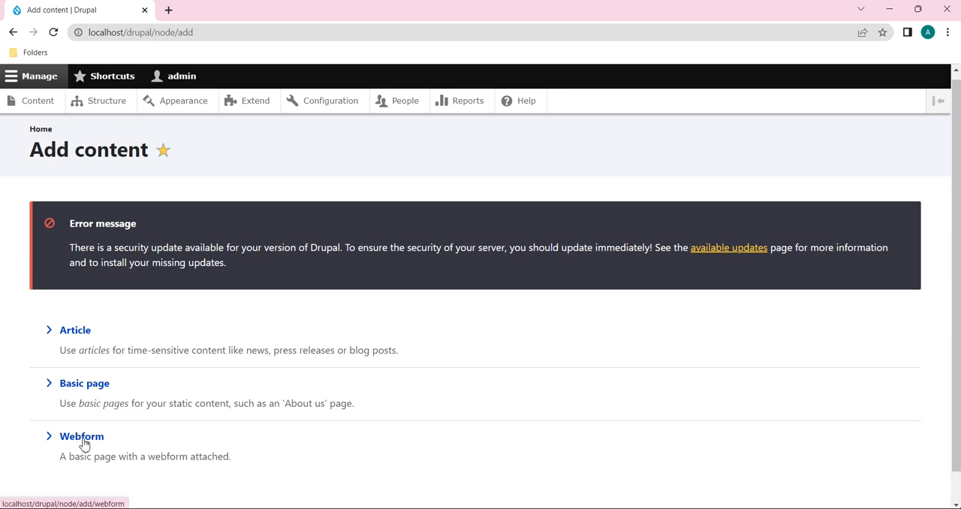
# Step: Choose the Webform content type and enter the title 'Enquiry'
pyautogui.click(81, 436)
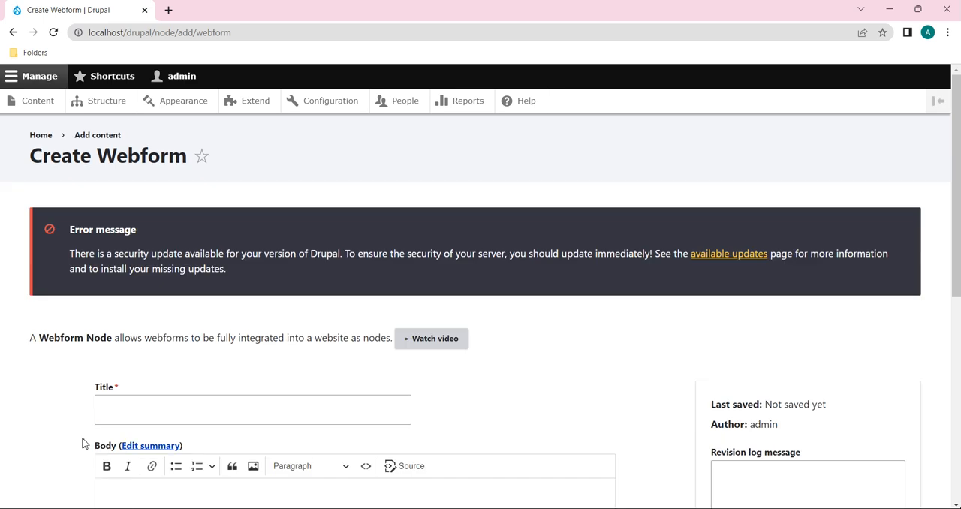
pyautogui.scroll(-3)
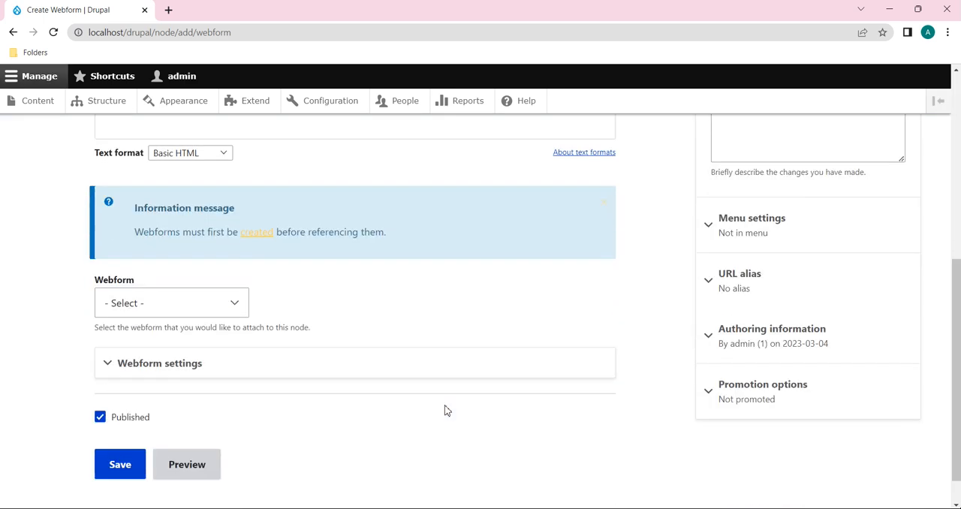
pyautogui.click(119, 464)
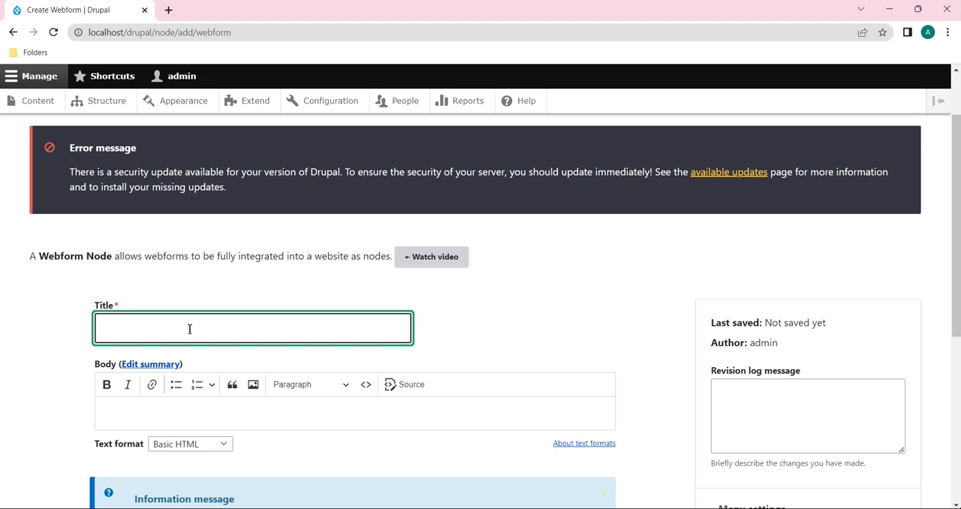
pyautogui.write('EnQ')
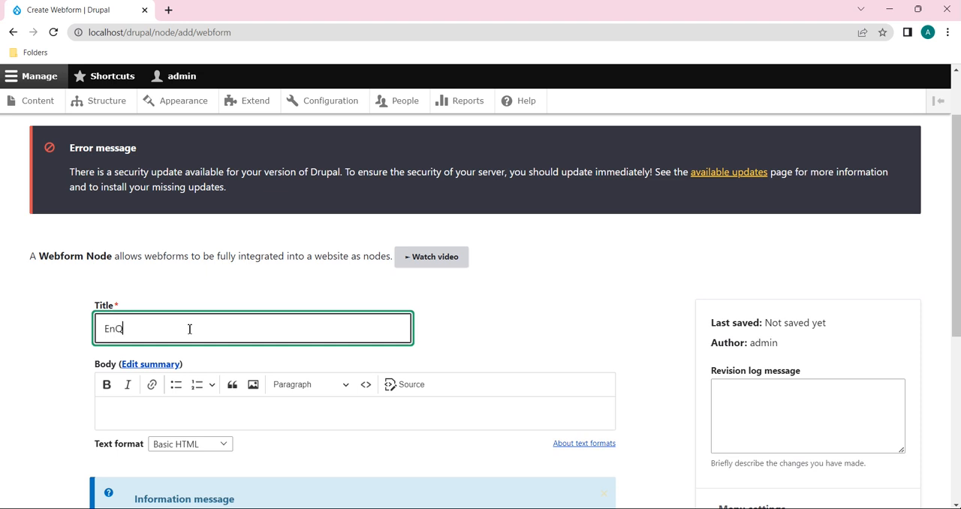
pyautogui.write('Quir')
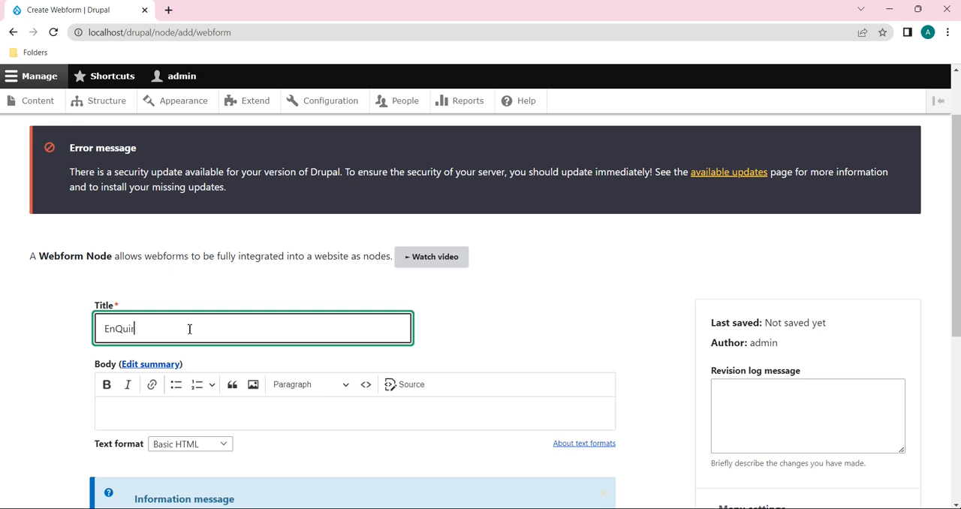
pyautogui.press('Backspace')
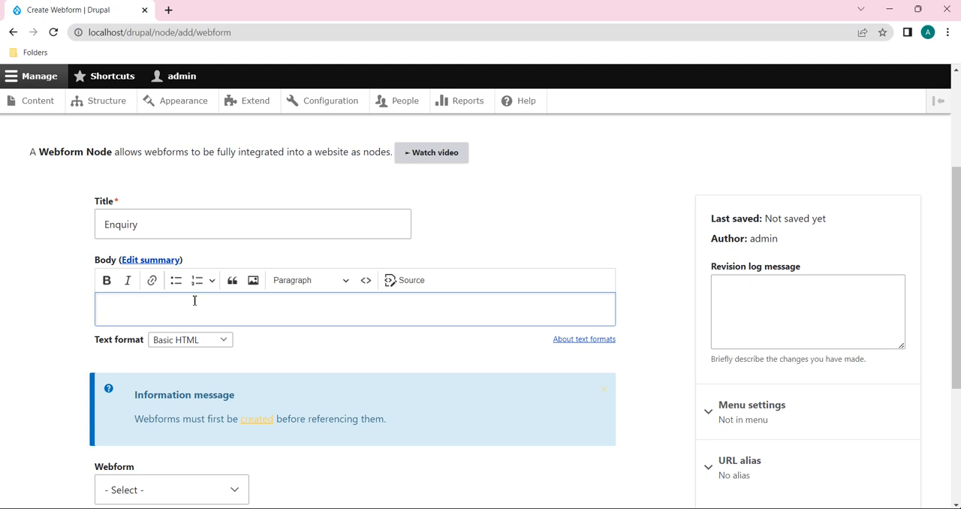
# Step: Enter 'Created a node for Webform' in the Body editor
pyautogui.write('Created')
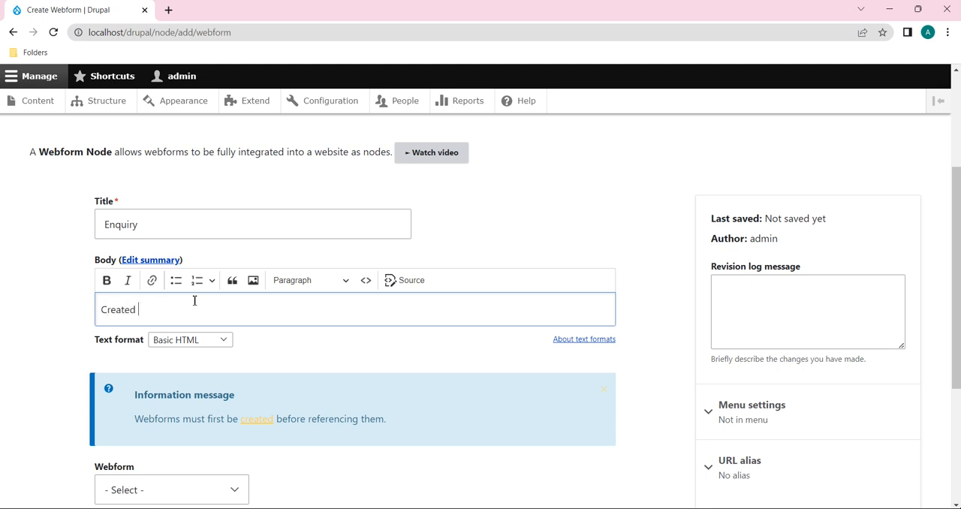
pyautogui.write('a')
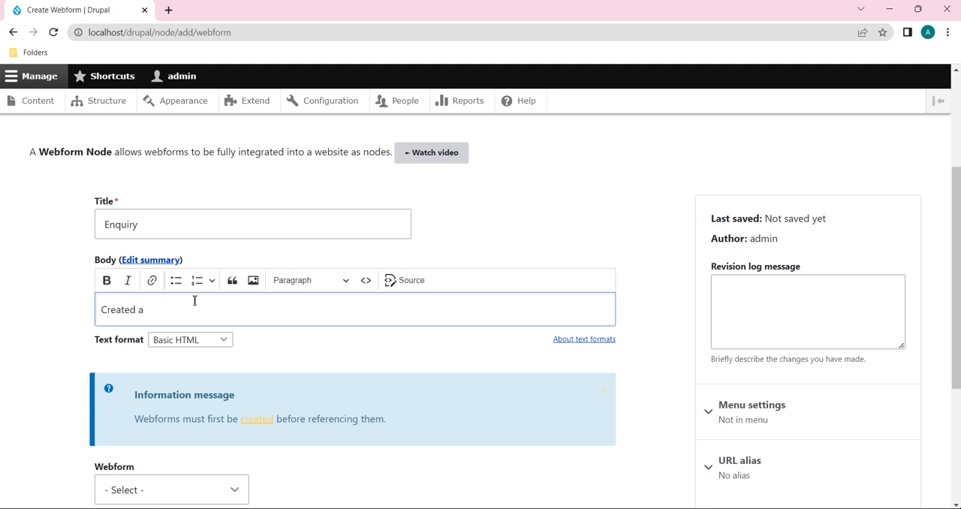
pyautogui.write('node f')
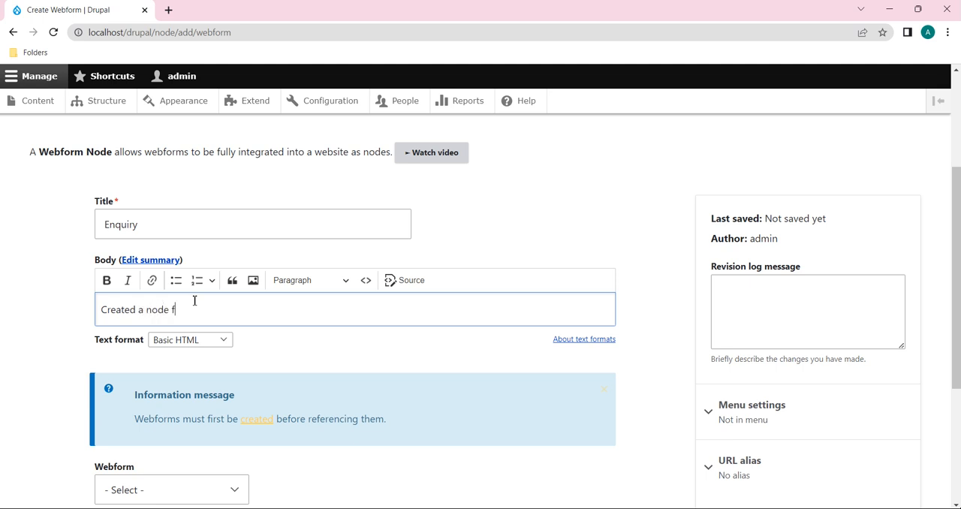
pyautogui.write('for Webf')
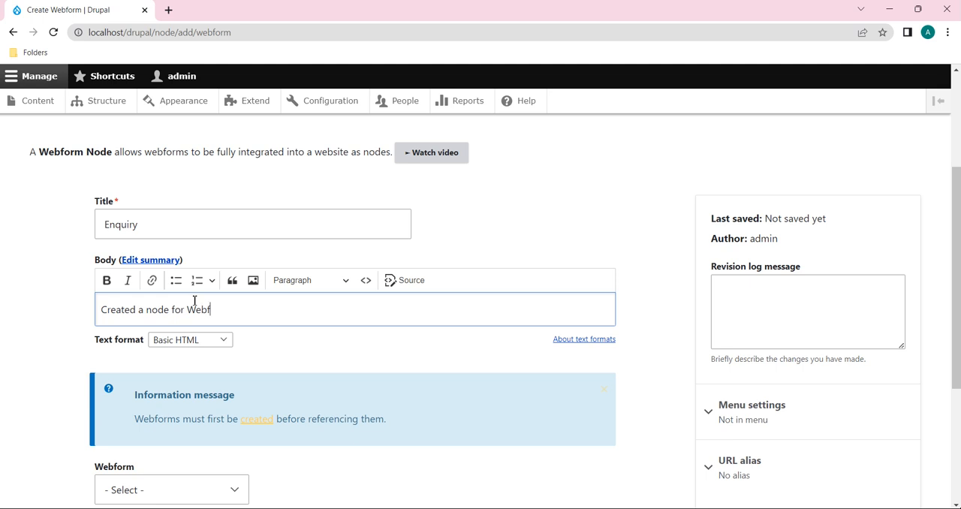
pyautogui.scroll(-3)
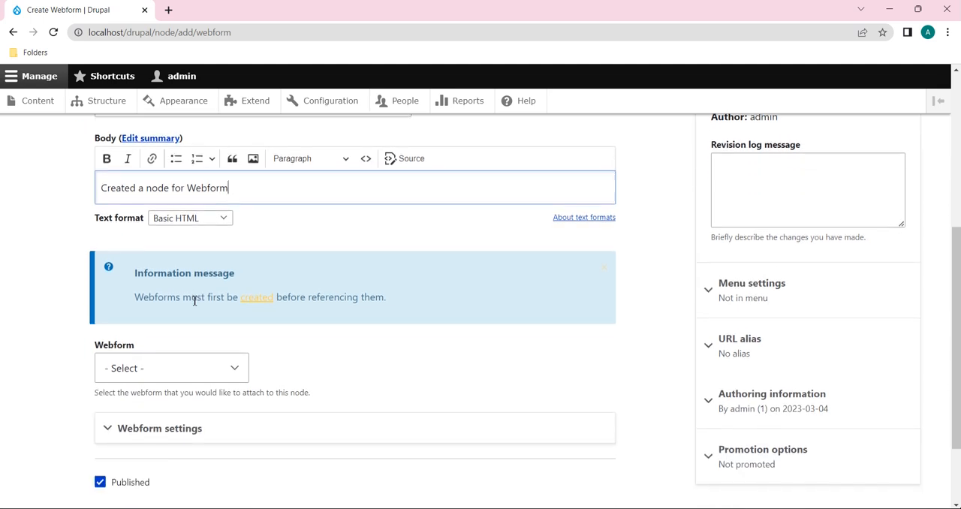
pyautogui.scroll(-3)
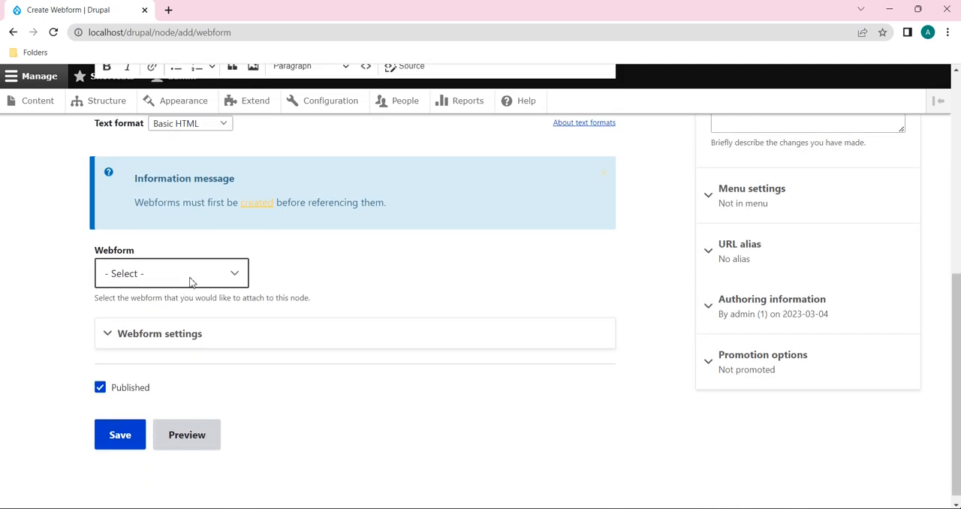
# Step: Select Enquiry in the Webform field, then review and collapse its Status and default data settings
pyautogui.click(171, 274)
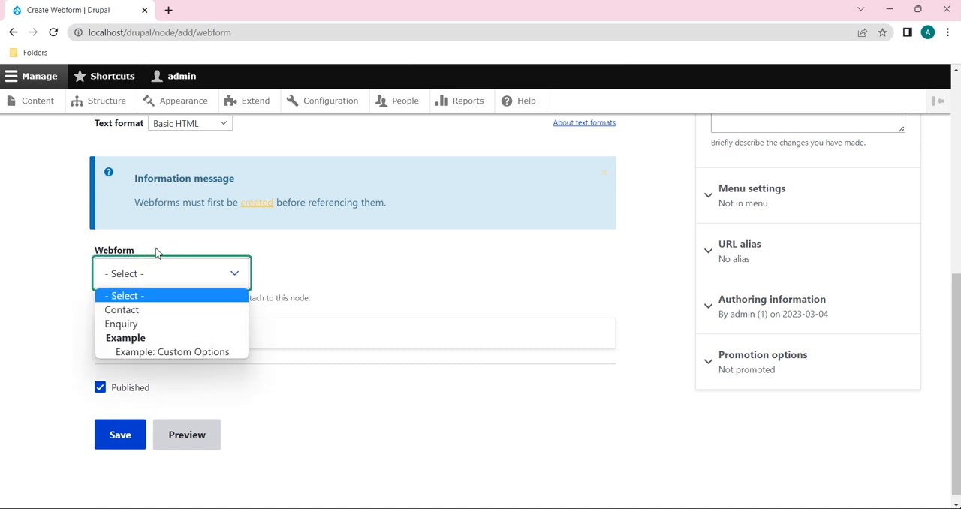
pyautogui.moveTo(157, 309)
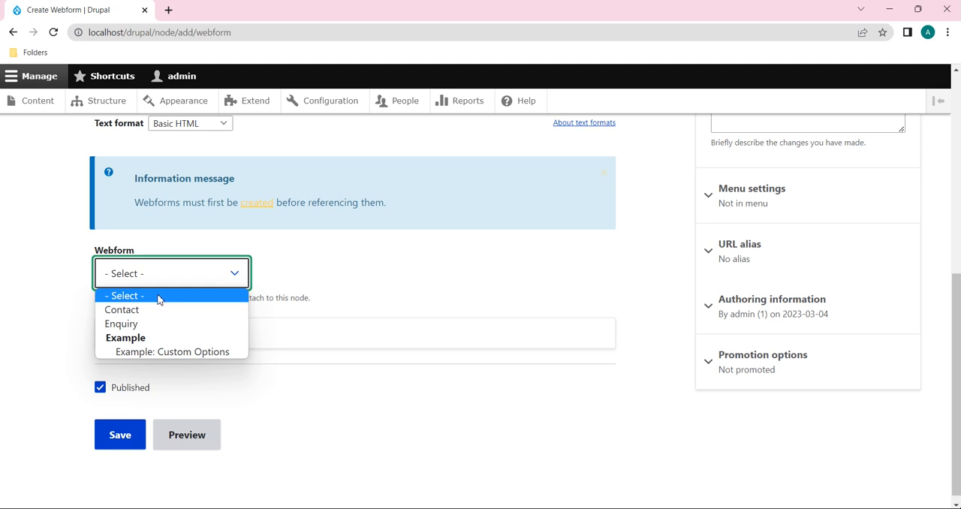
pyautogui.moveTo(121, 324)
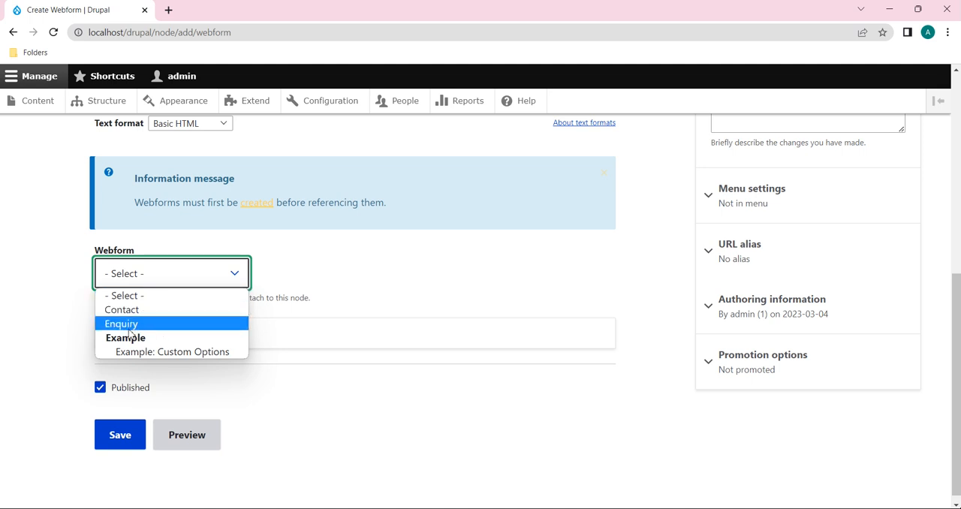
pyautogui.moveTo(156, 330)
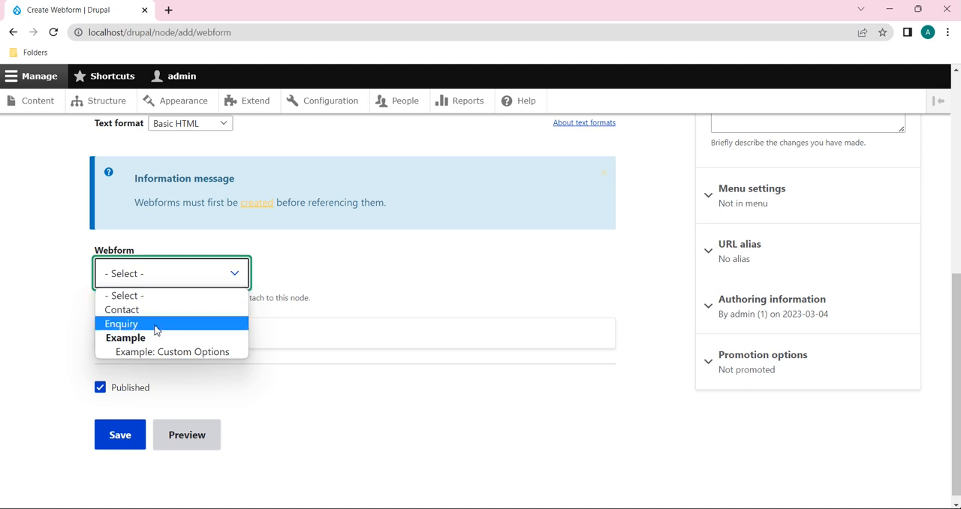
pyautogui.click(120, 324)
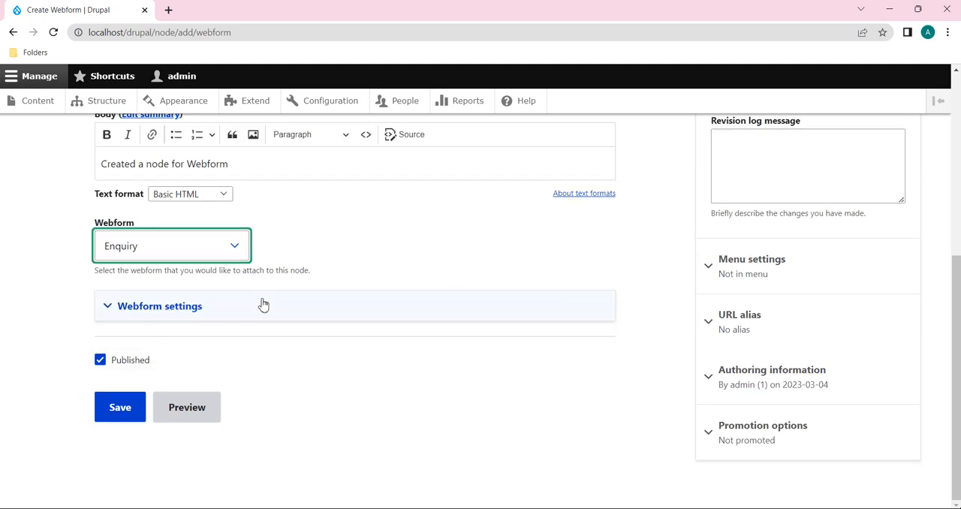
pyautogui.click(159, 306)
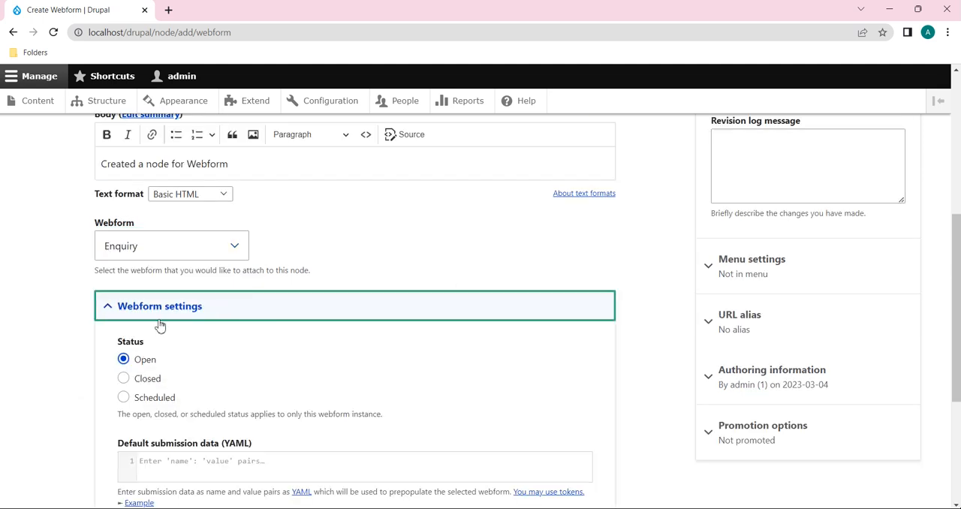
pyautogui.scroll(-3)
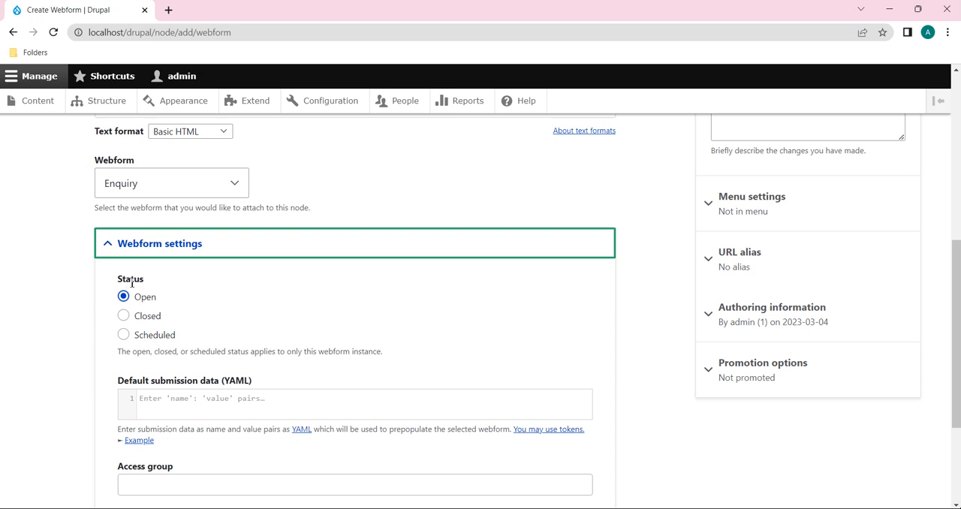
pyautogui.moveTo(229, 343)
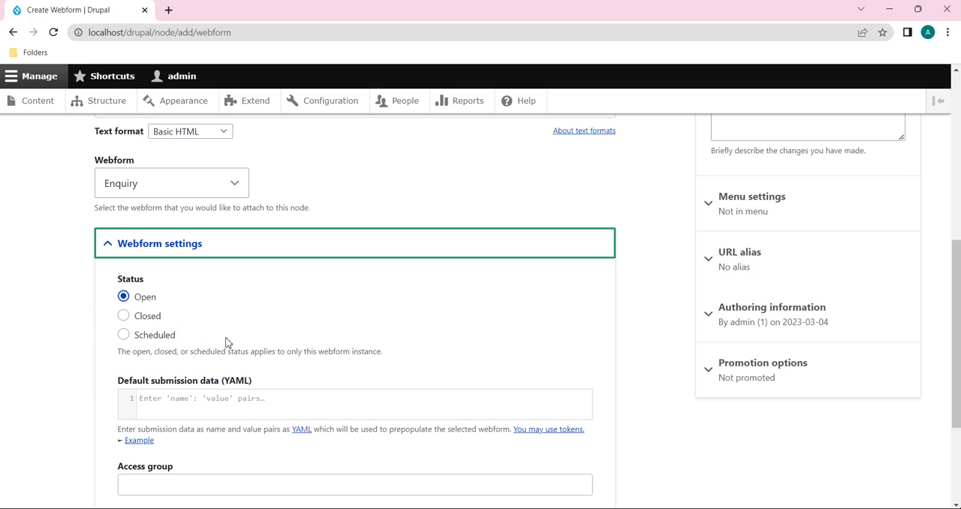
pyautogui.scroll(-3)
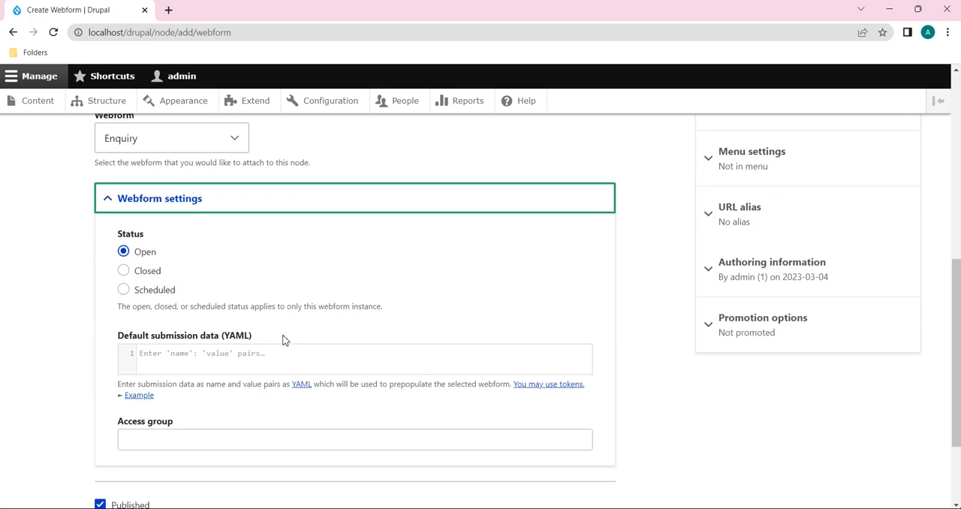
pyautogui.scroll(-3)
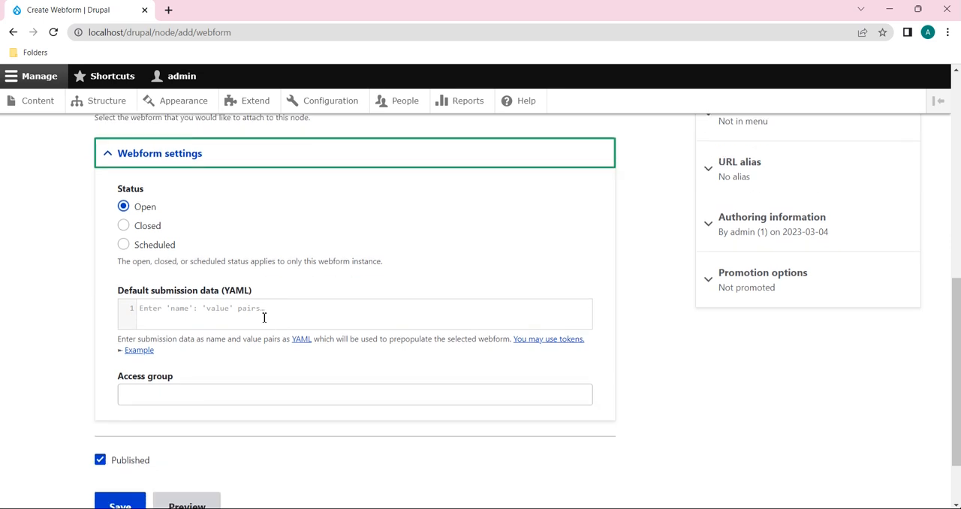
pyautogui.click(225, 312)
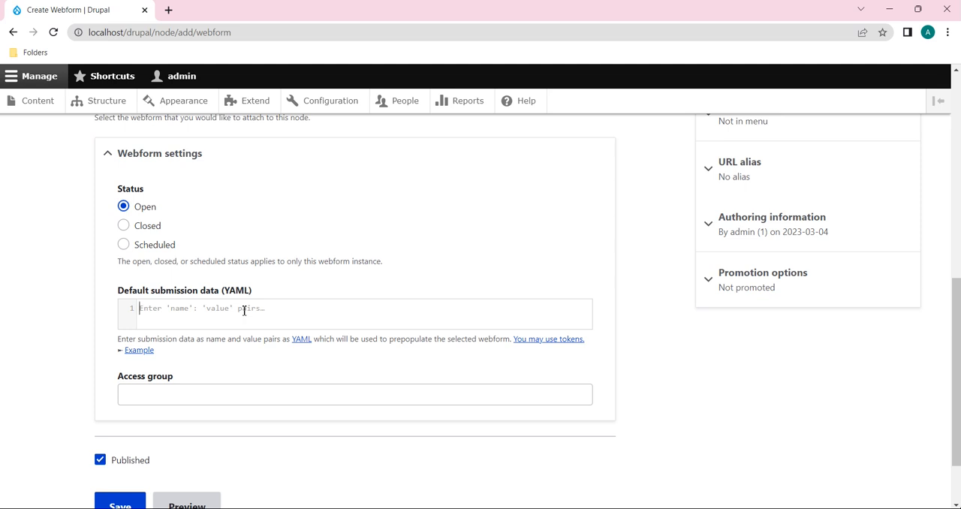
pyautogui.scroll(-3)
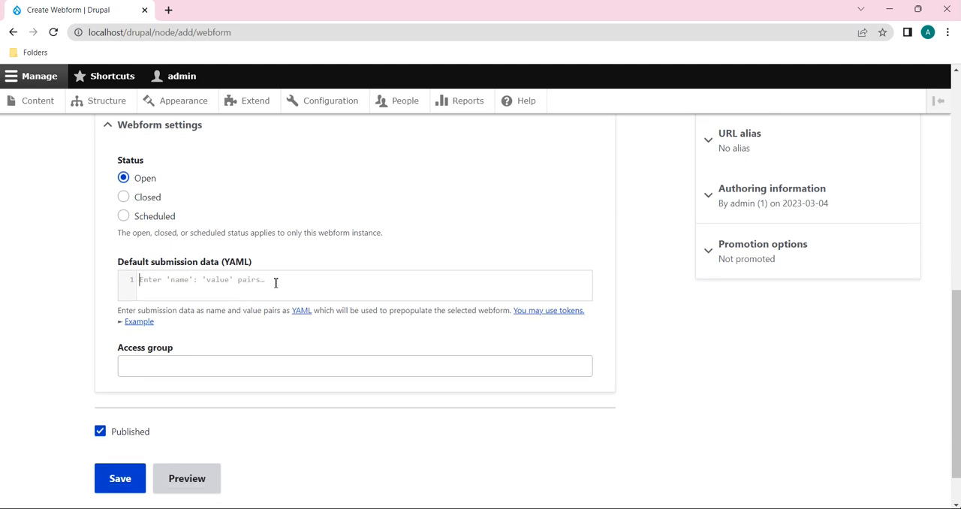
pyautogui.scroll(-3)
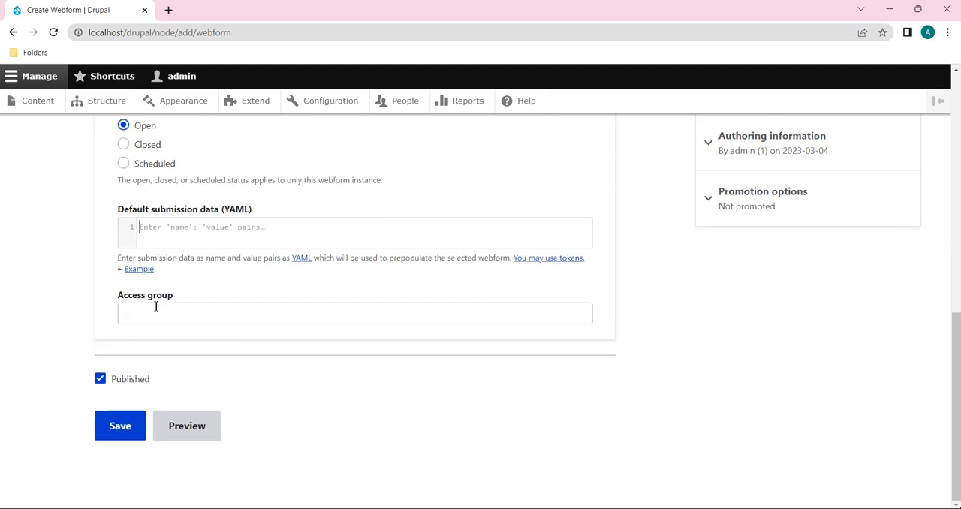
pyautogui.scroll(3)
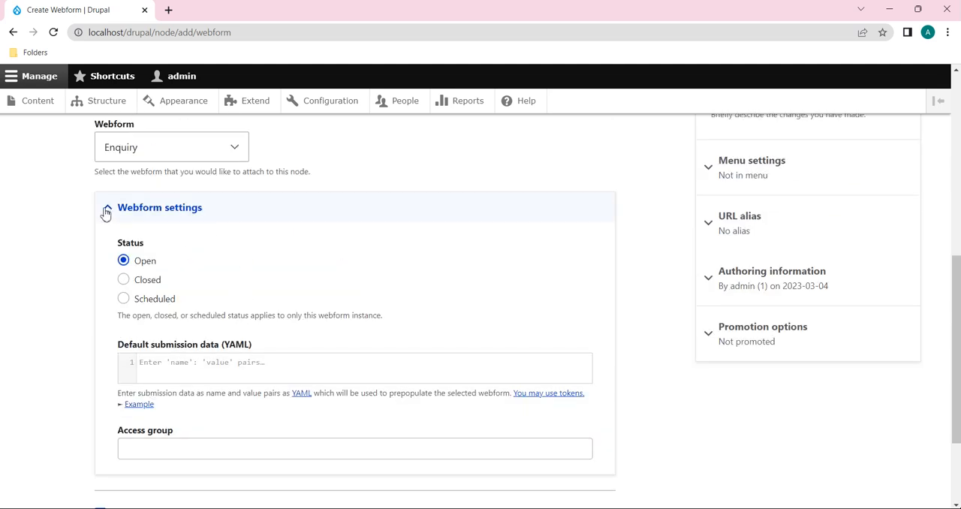
pyautogui.click(107, 212)
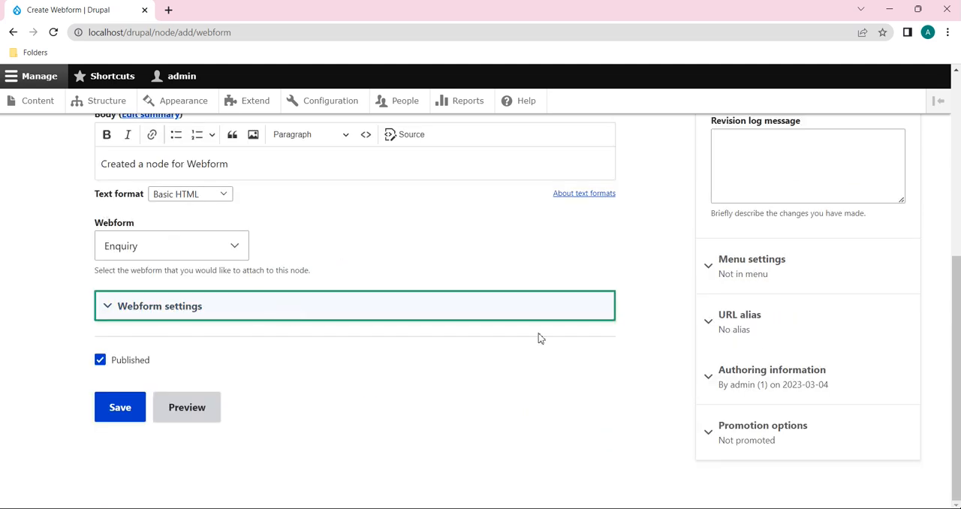
# Step: Enable a main-navigation menu link for the Enquiry node
pyautogui.scroll(3)
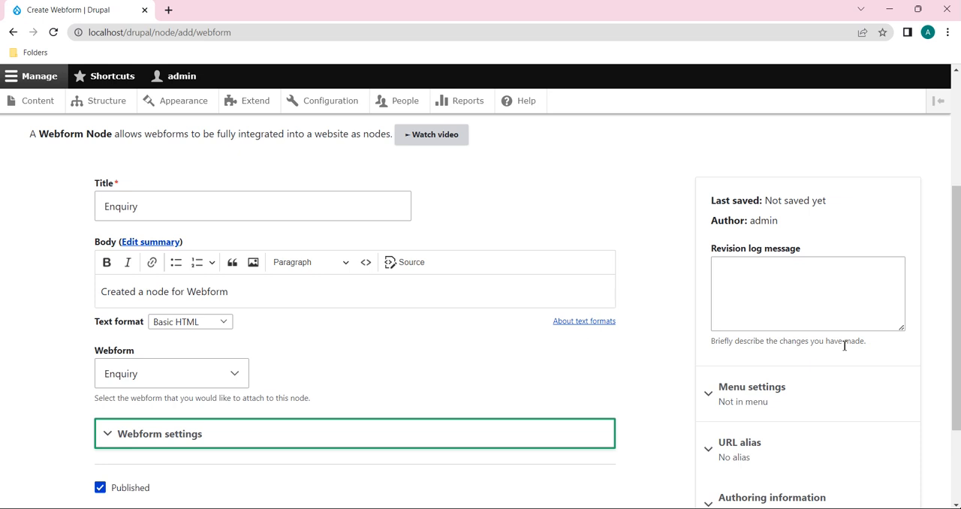
pyautogui.click(751, 386)
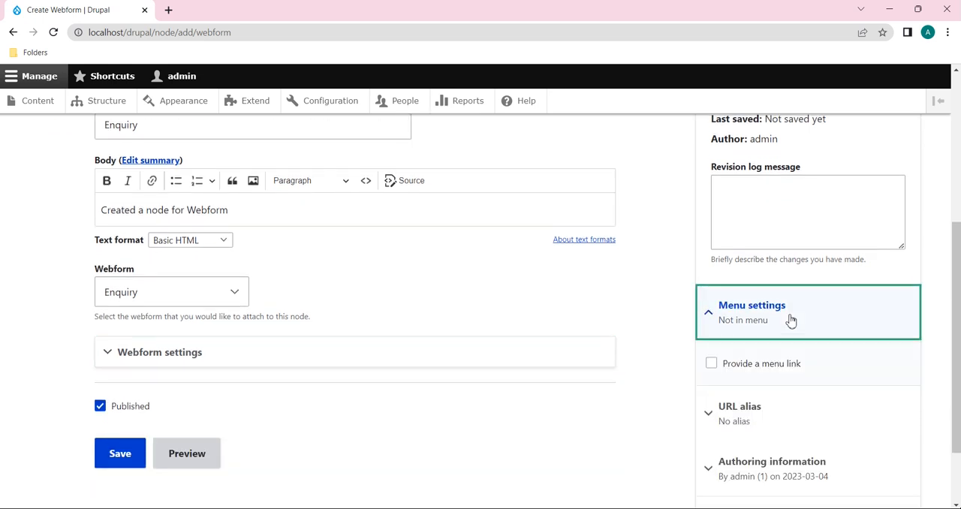
pyautogui.scroll(-3)
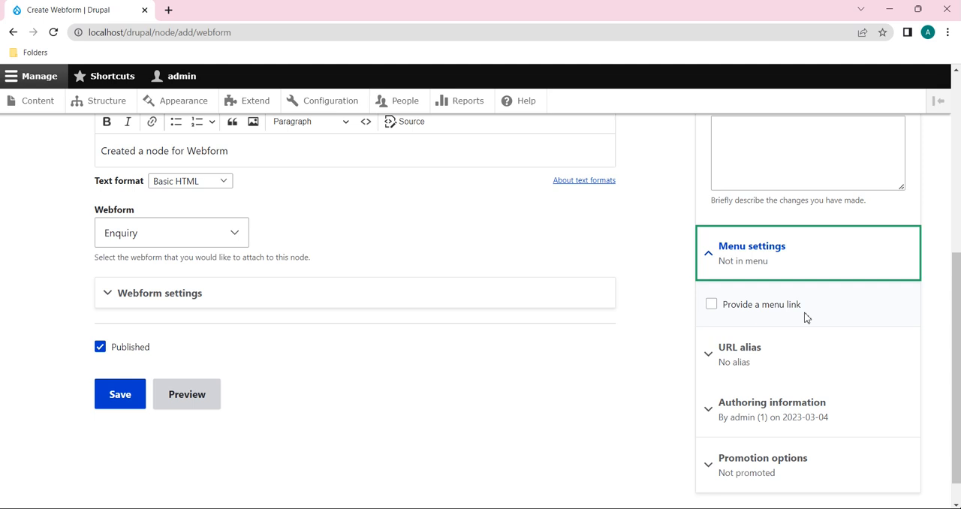
pyautogui.click(711, 304)
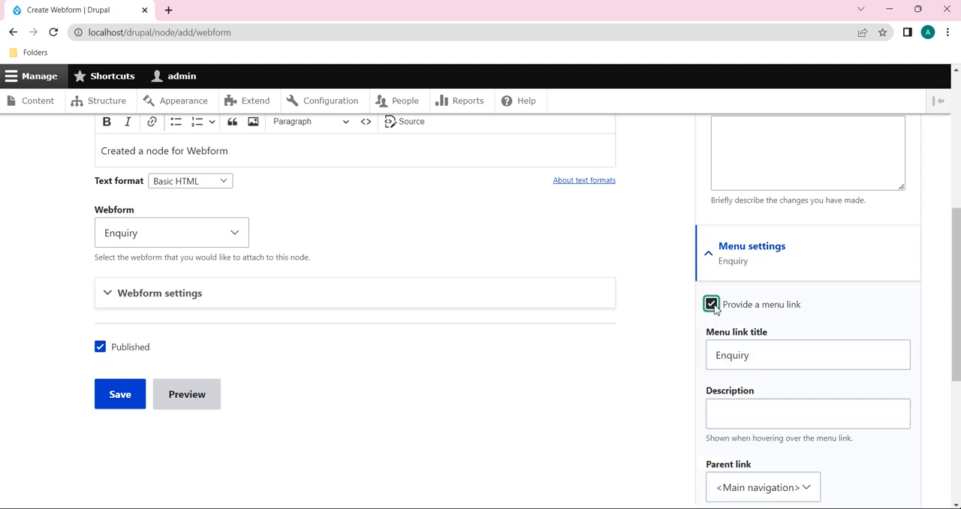
# Step: Set the menu link description to 'This is a Enquiry link'
pyautogui.click(807, 351)
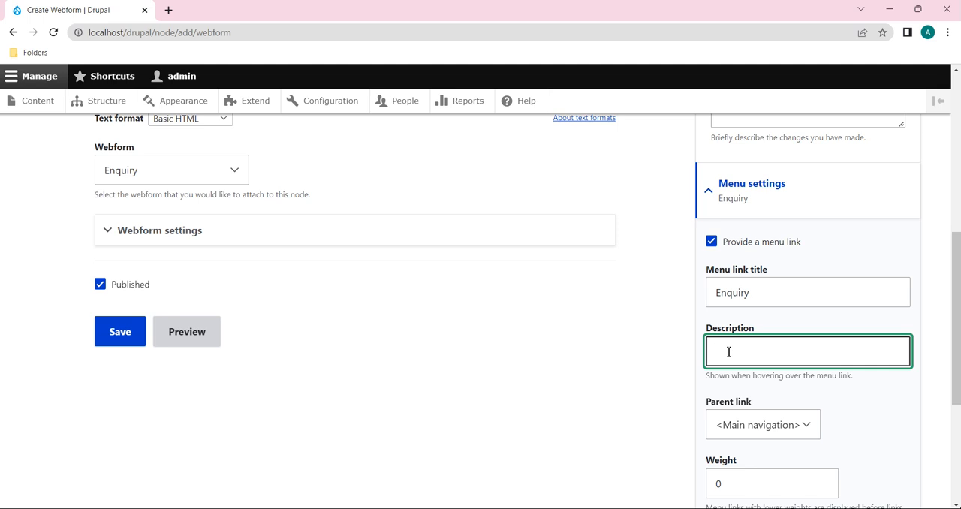
pyautogui.moveTo(757, 352)
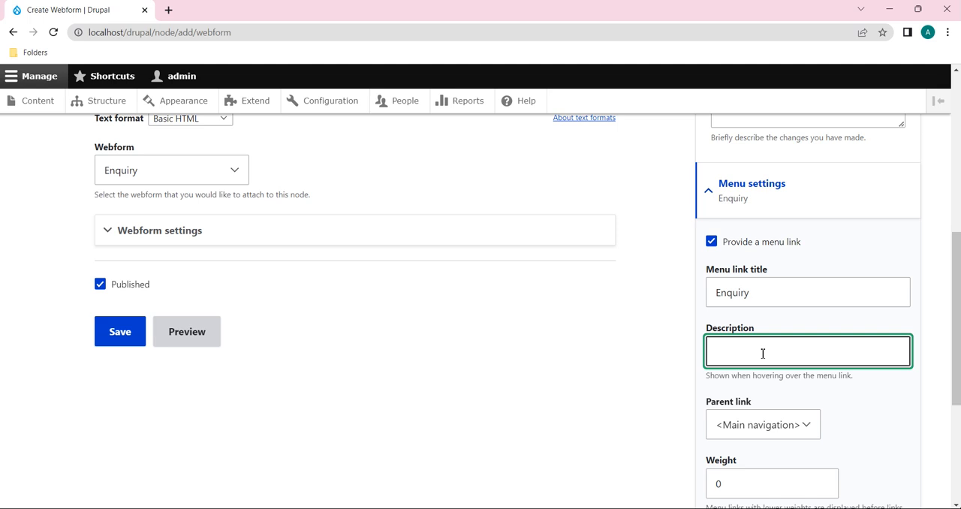
pyautogui.write('This')
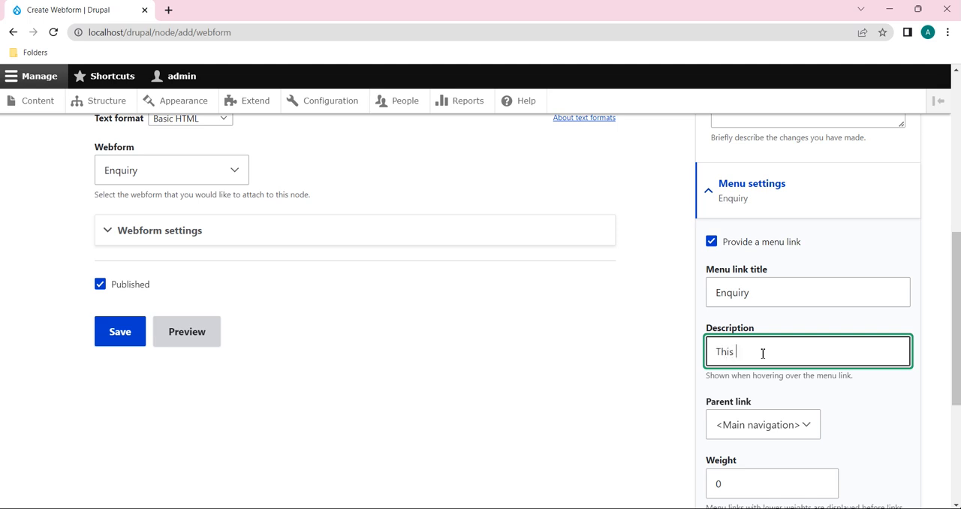
pyautogui.write('is a')
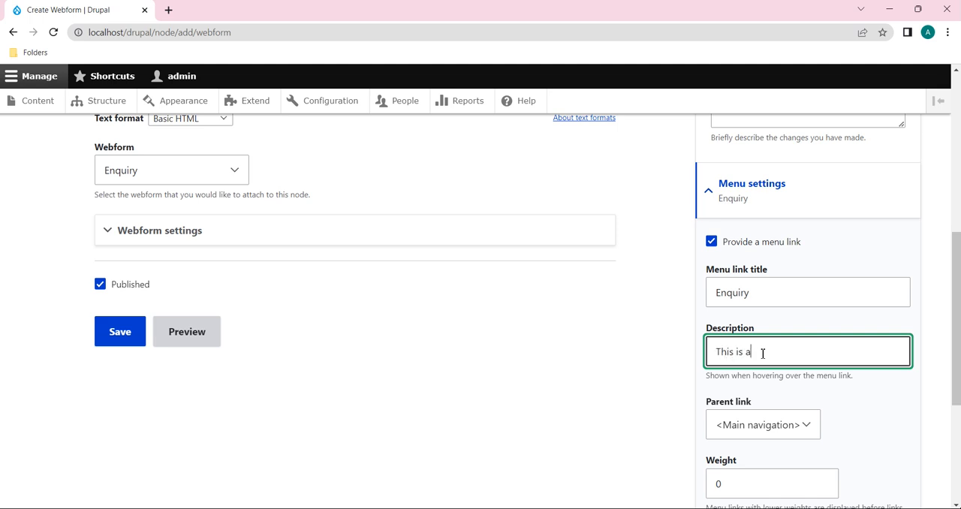
pyautogui.write('E')
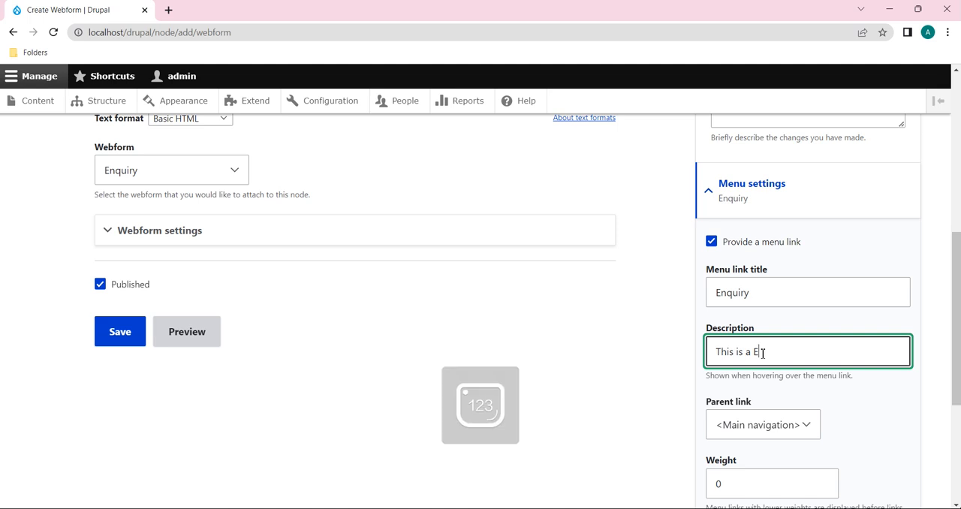
pyautogui.press('Backspace')
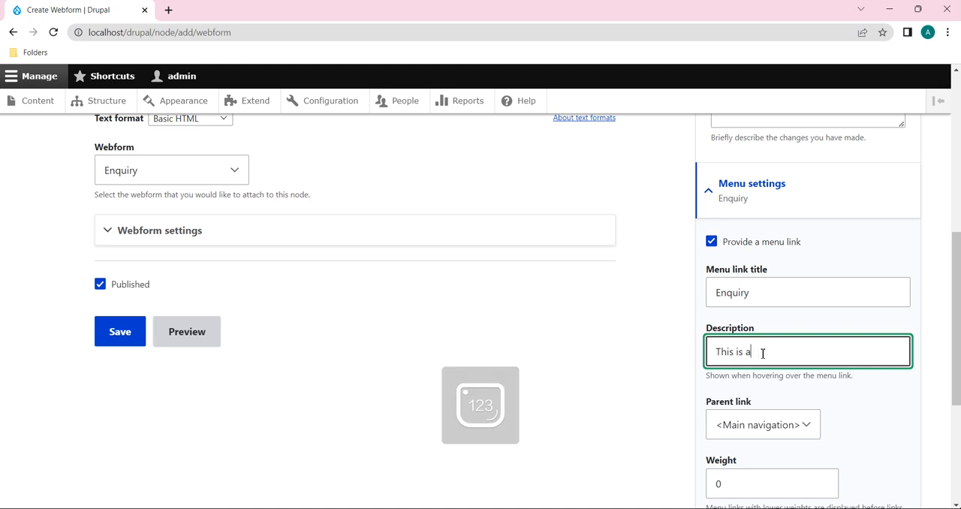
pyautogui.write('En')
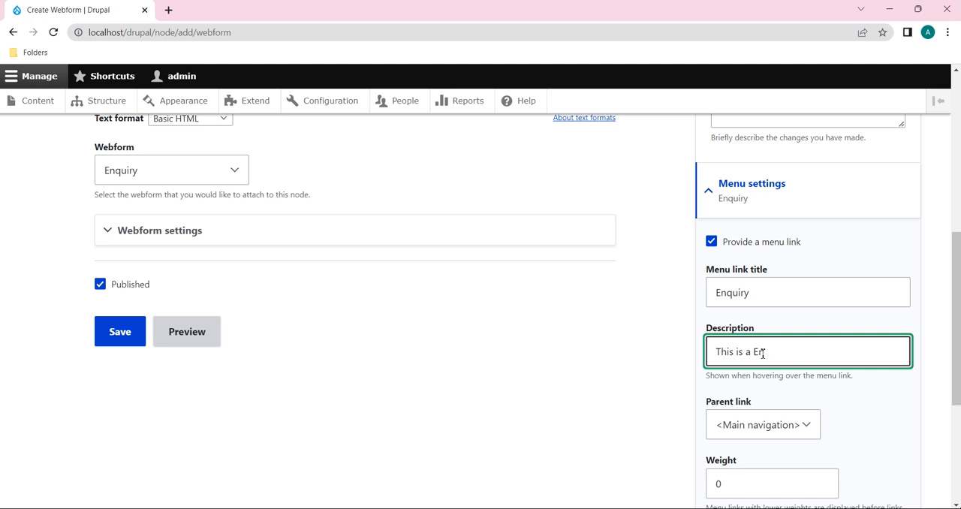
pyautogui.write('quiry')
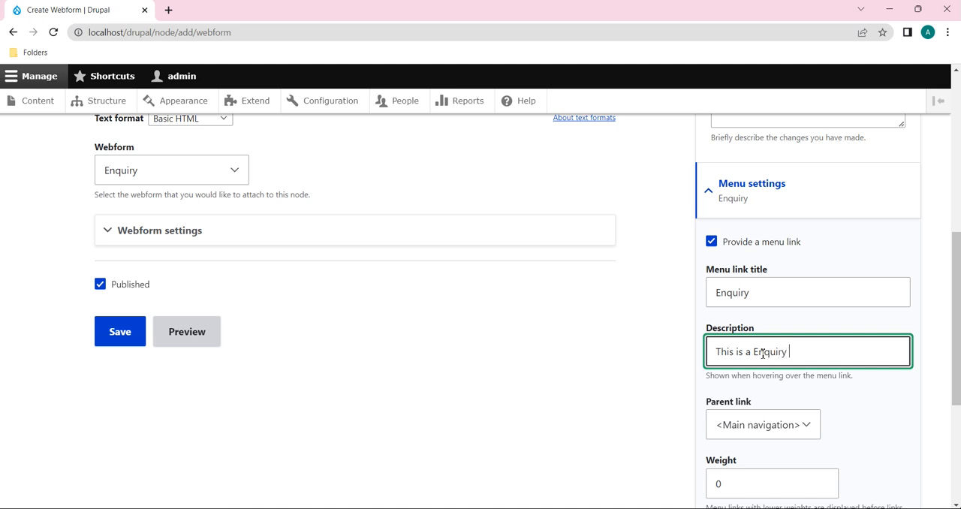
pyautogui.write('link')
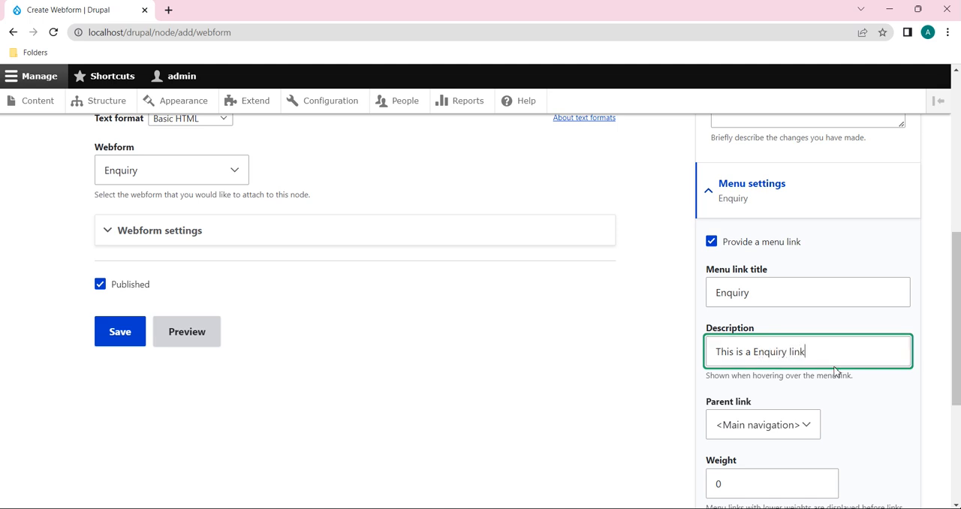
pyautogui.scroll(-3)
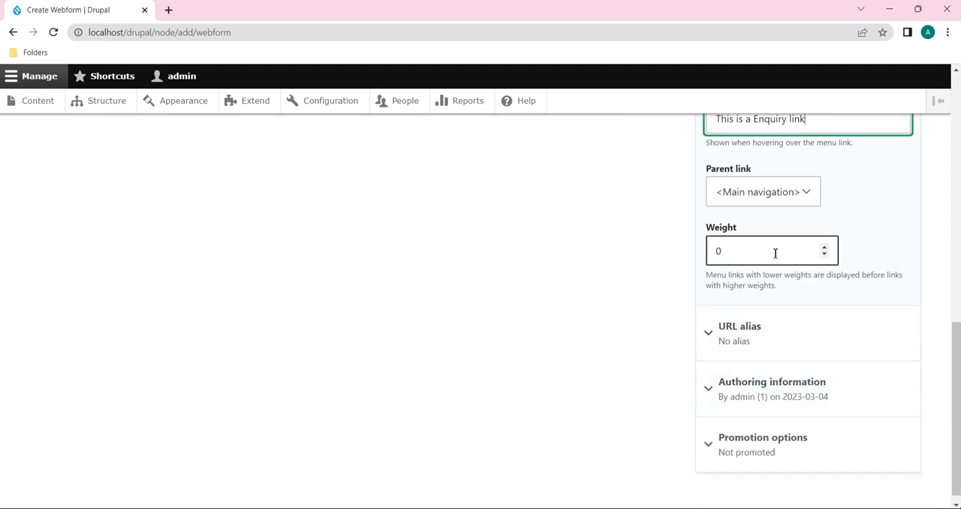
# Step: Open the Home breadcrumb link in a new browser tab
pyautogui.scroll(3)
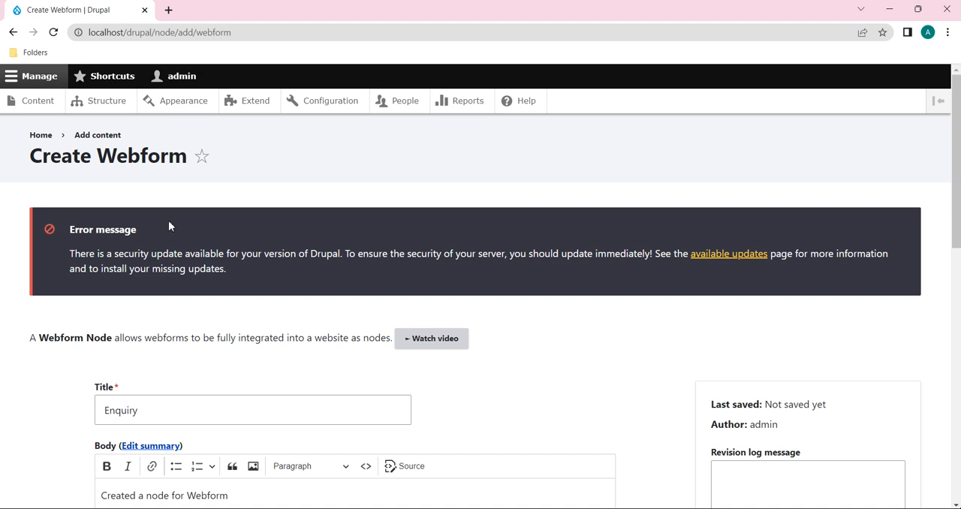
pyautogui.rightClick(41, 134)
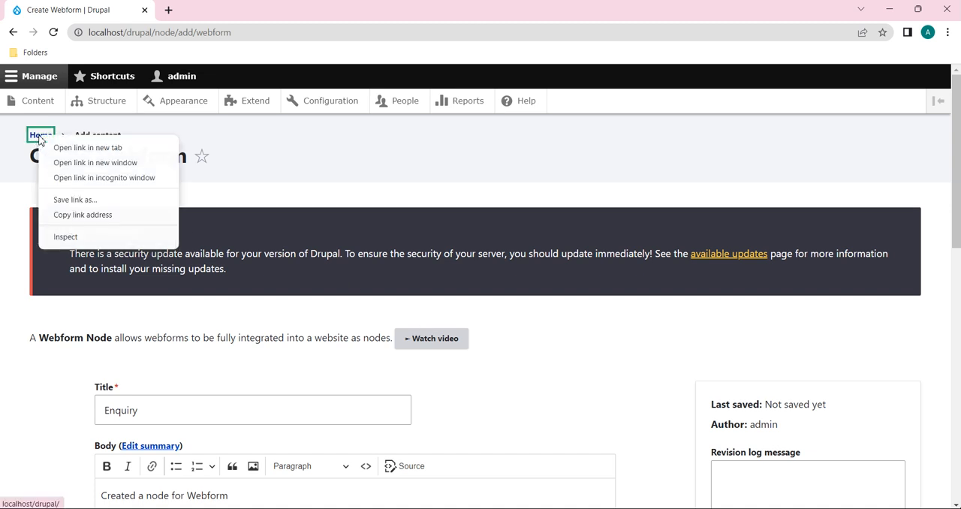
pyautogui.click(87, 147)
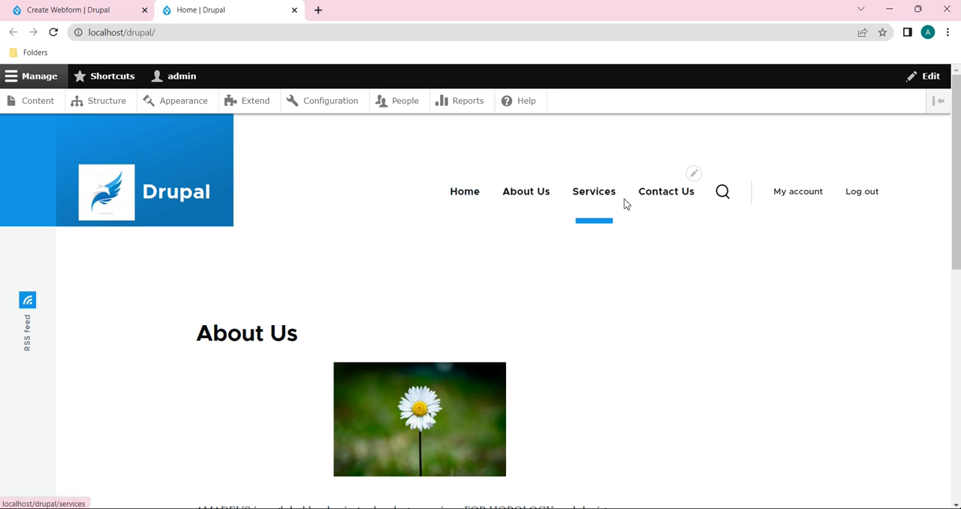
pyautogui.moveTo(526, 191)
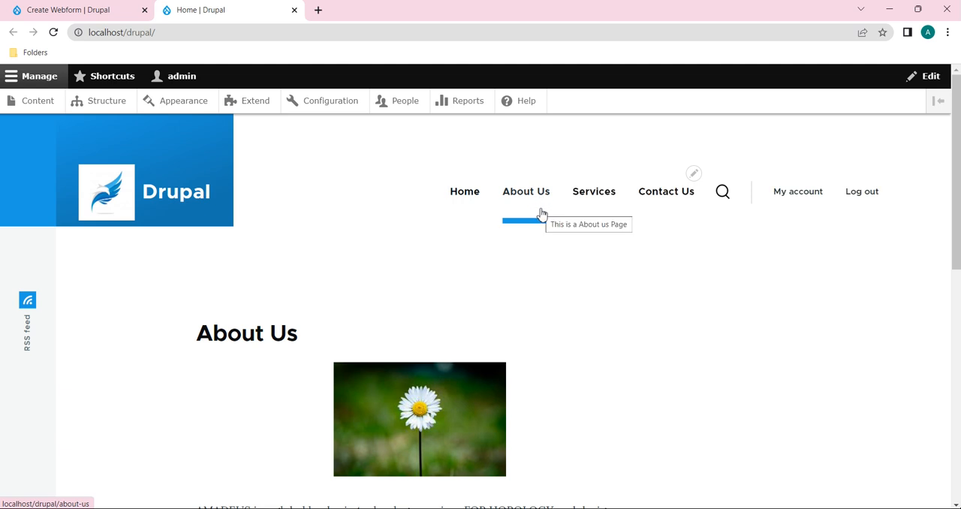
pyautogui.moveTo(465, 191)
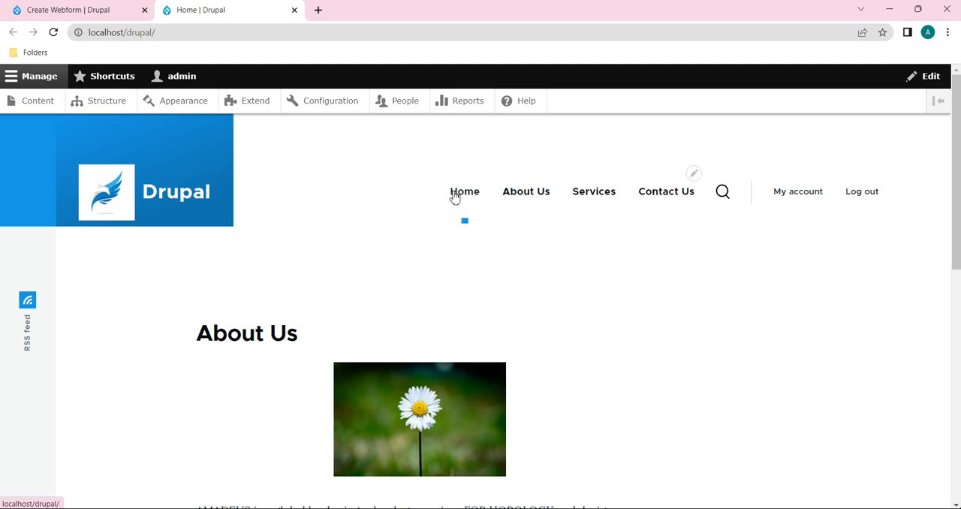
pyautogui.moveTo(526, 191)
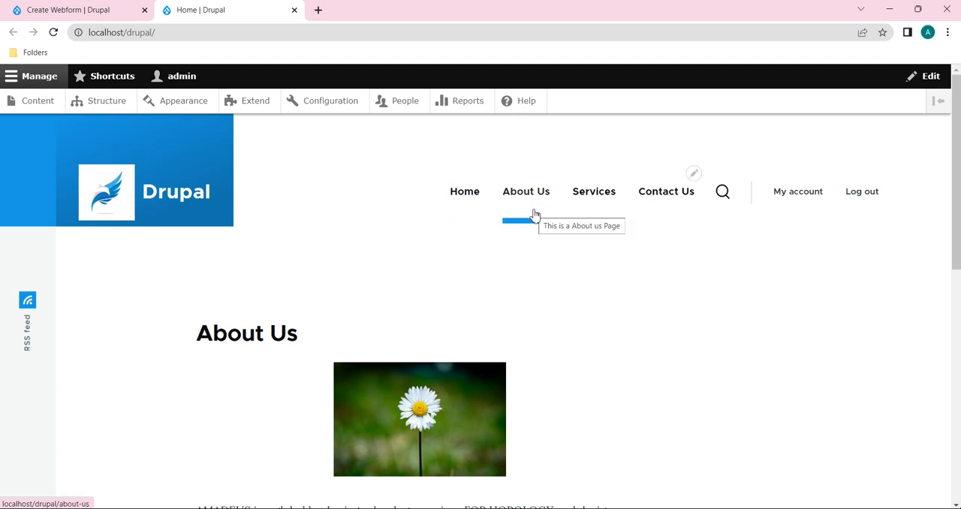
pyautogui.moveTo(623, 136)
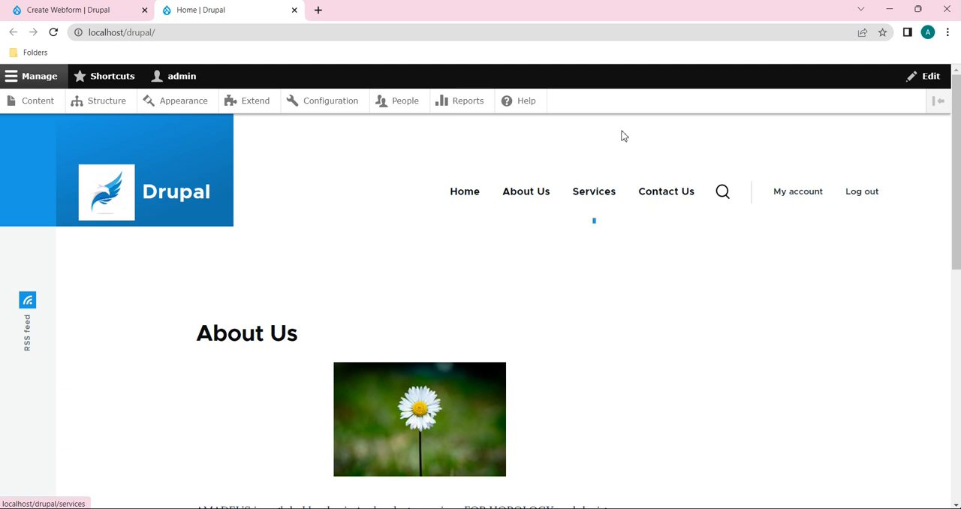
pyautogui.moveTo(675, 229)
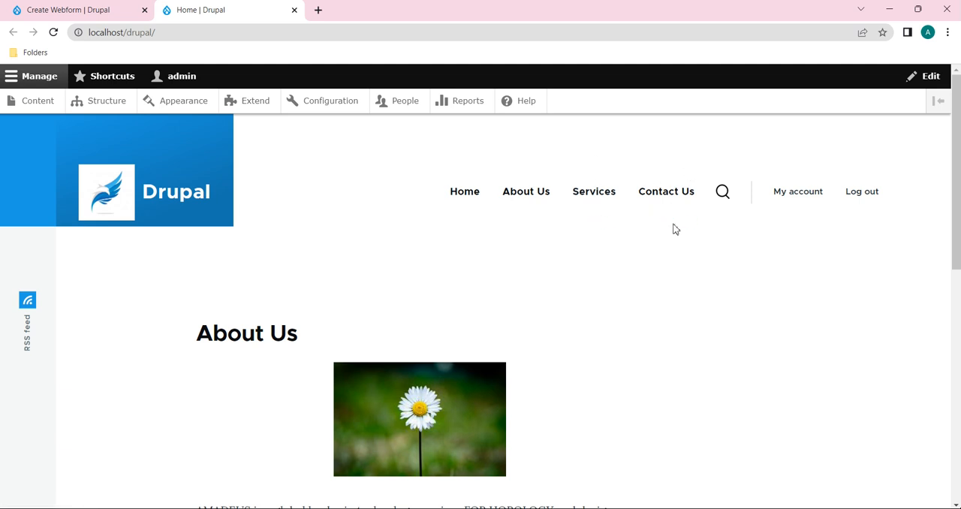
pyautogui.moveTo(666, 191)
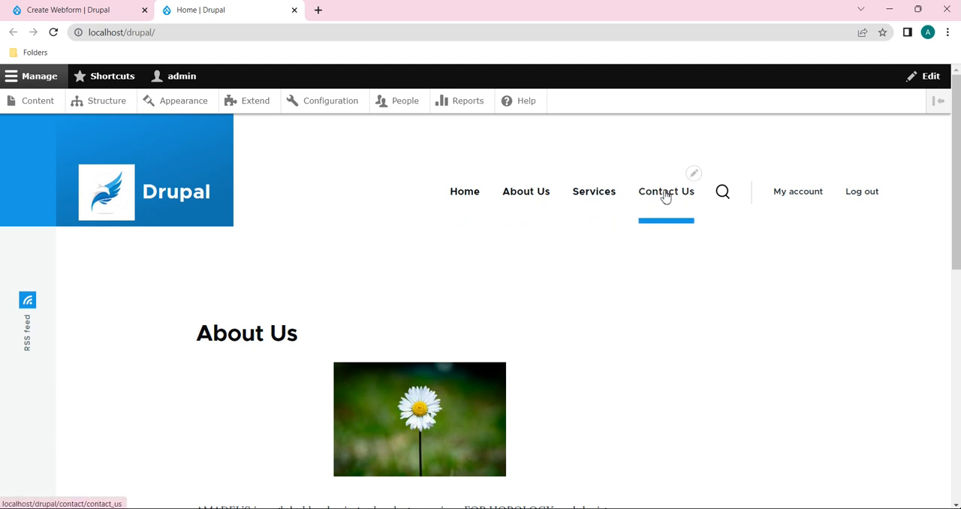
pyautogui.moveTo(723, 192)
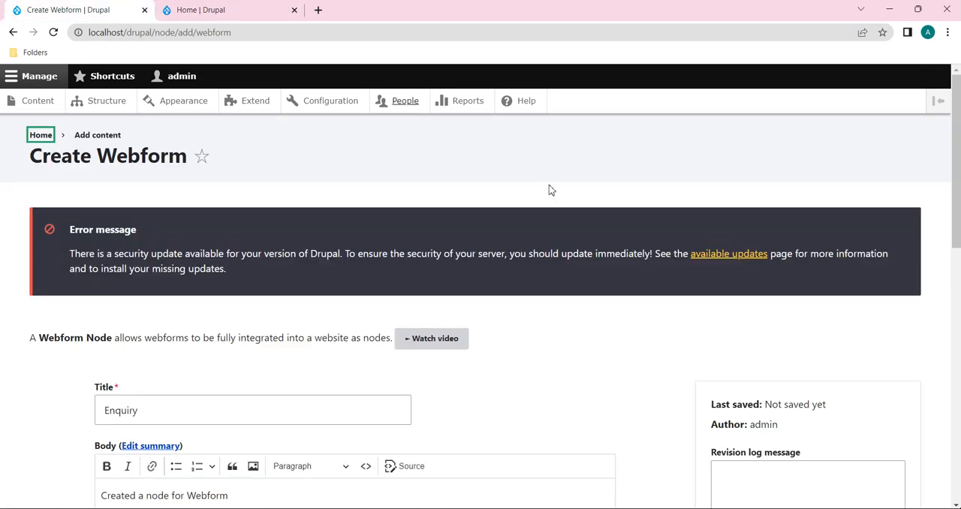
# Step: Scroll past the menu settings and expand the URL alias section
pyautogui.scroll(-3)
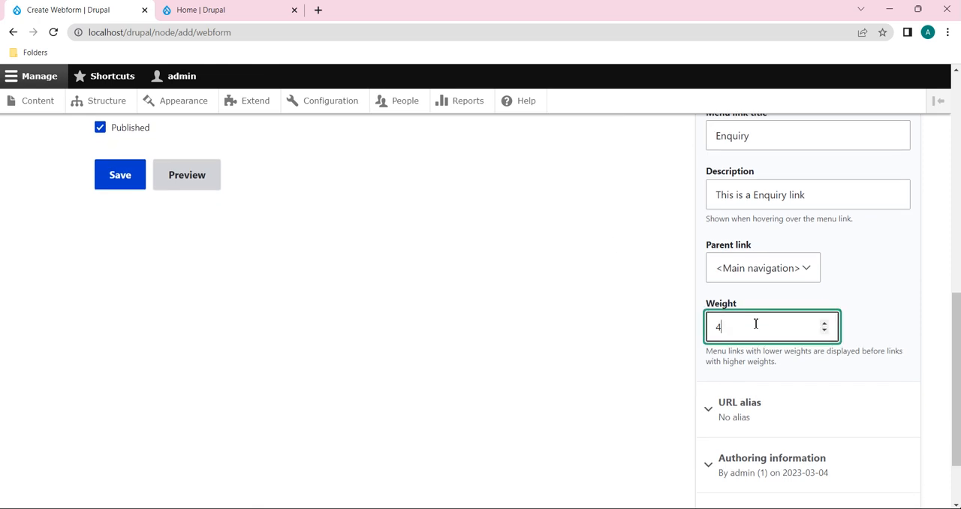
pyautogui.click(740, 403)
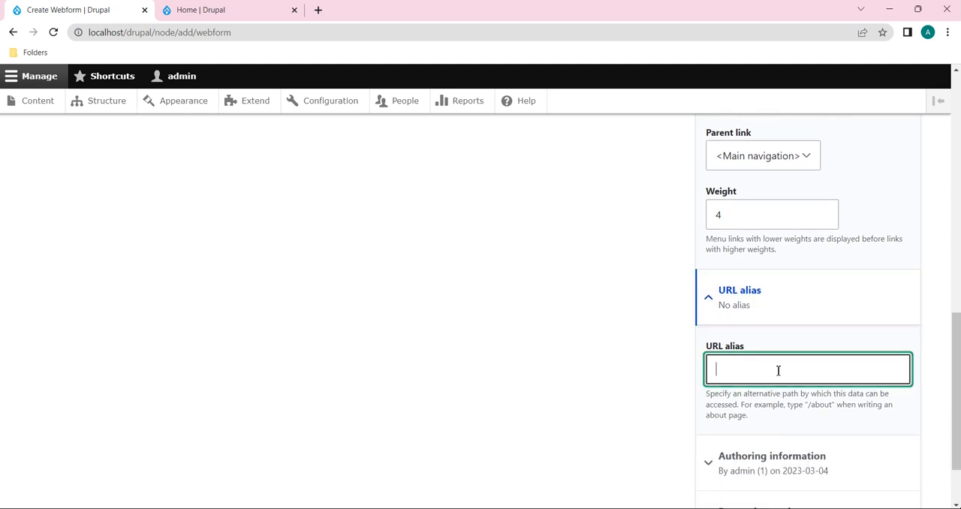
# Step: Enter '/enquiry' as the URL alias and expand Authoring information
pyautogui.write('/')
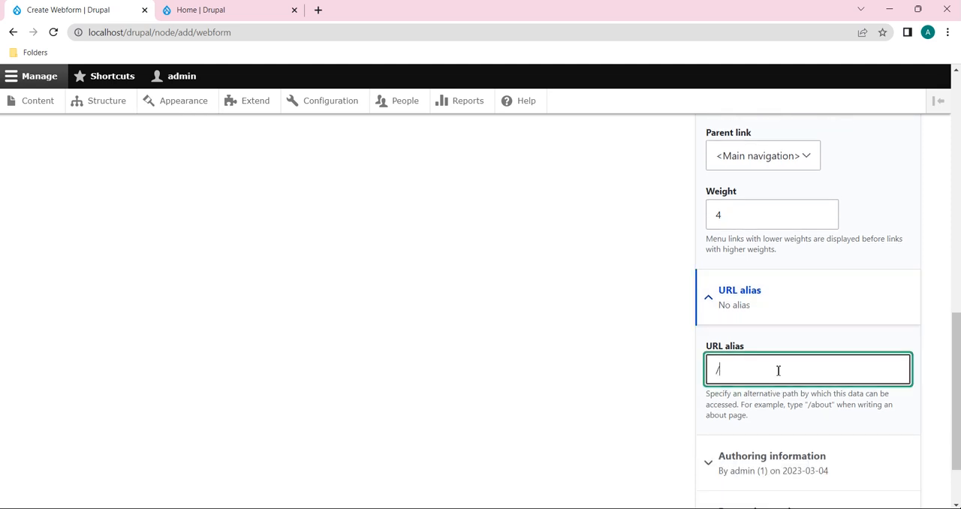
pyautogui.write('/')
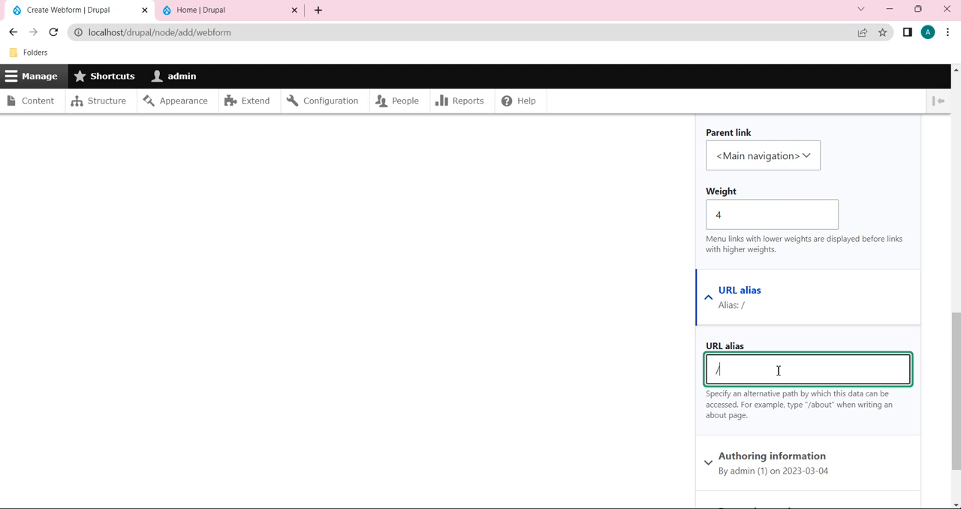
pyautogui.write('enq')
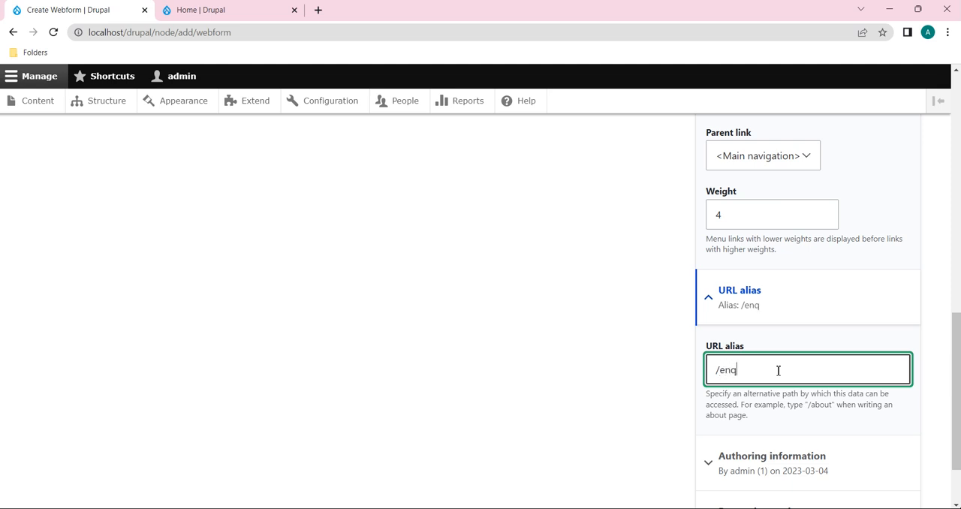
pyautogui.write('uiry')
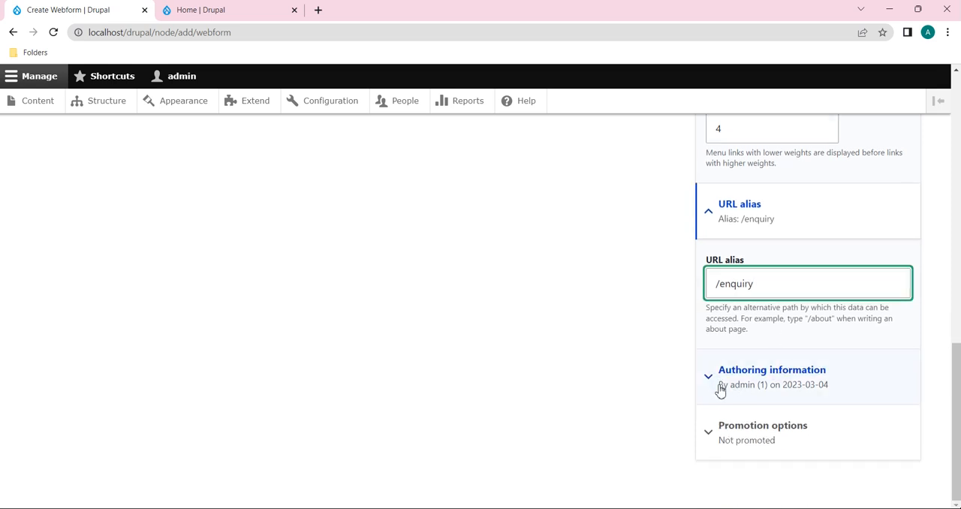
pyautogui.click(771, 370)
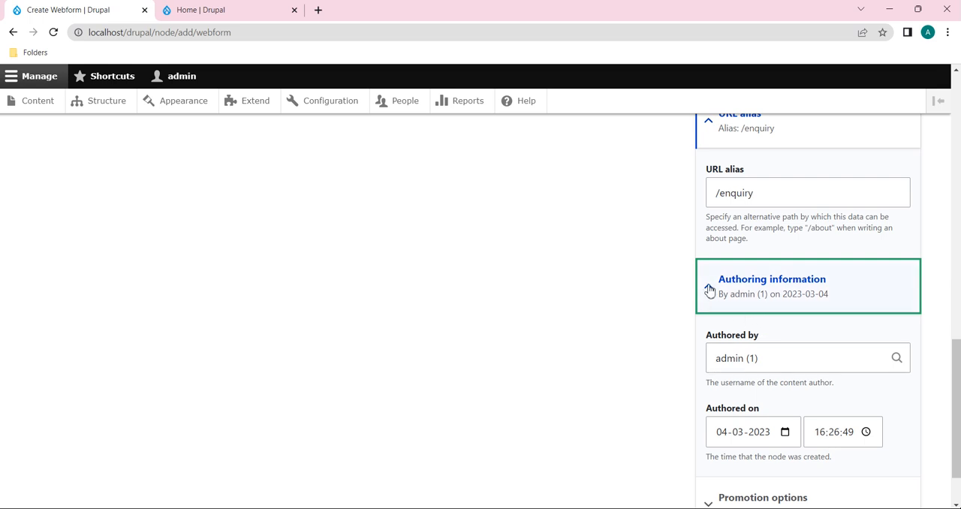
pyautogui.click(772, 278)
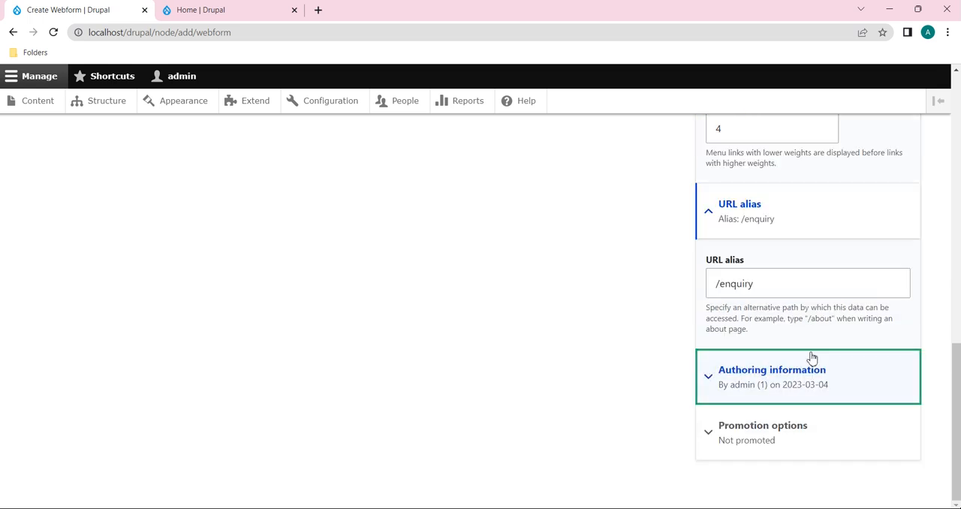
pyautogui.click(763, 425)
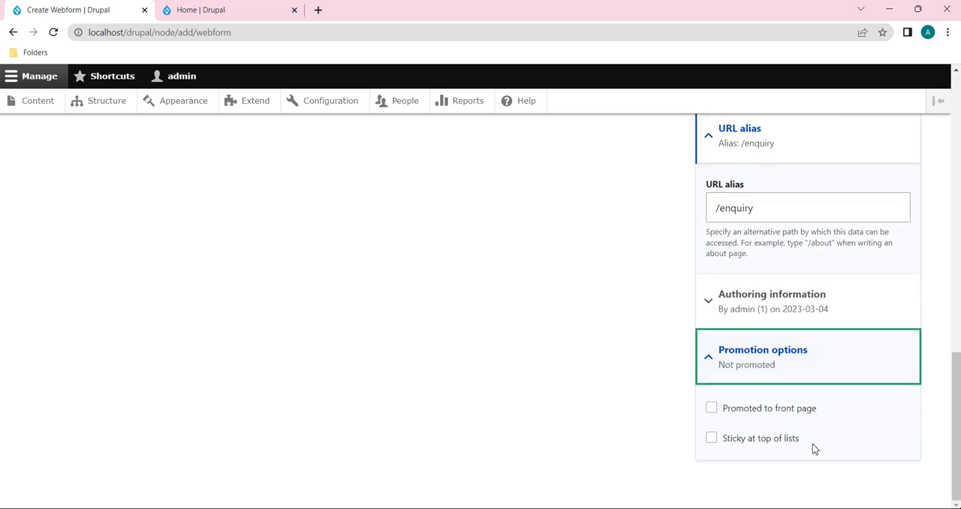
pyautogui.moveTo(736, 428)
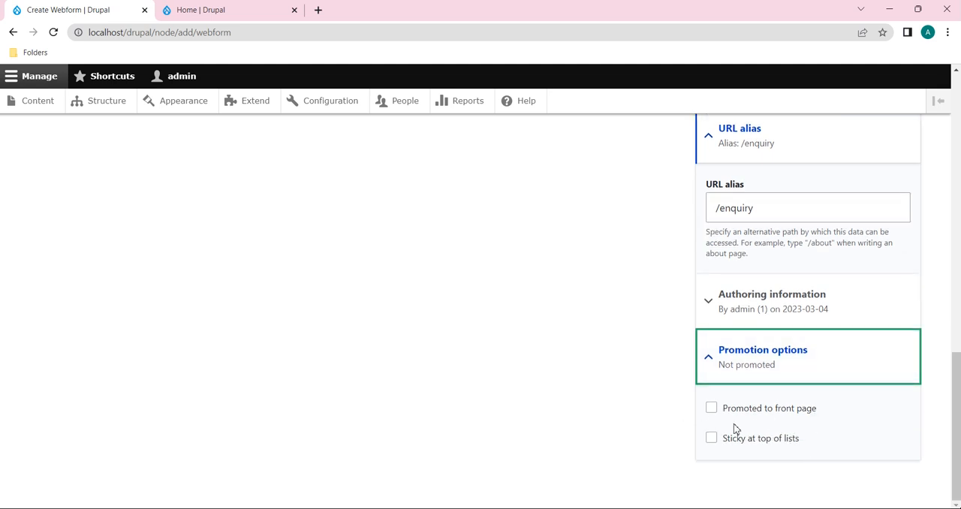
pyautogui.moveTo(836, 422)
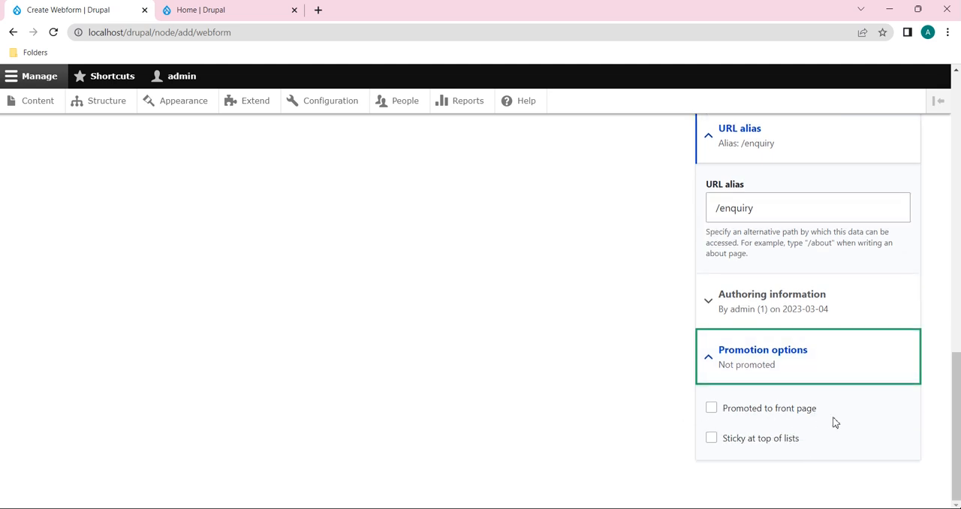
pyautogui.moveTo(818, 452)
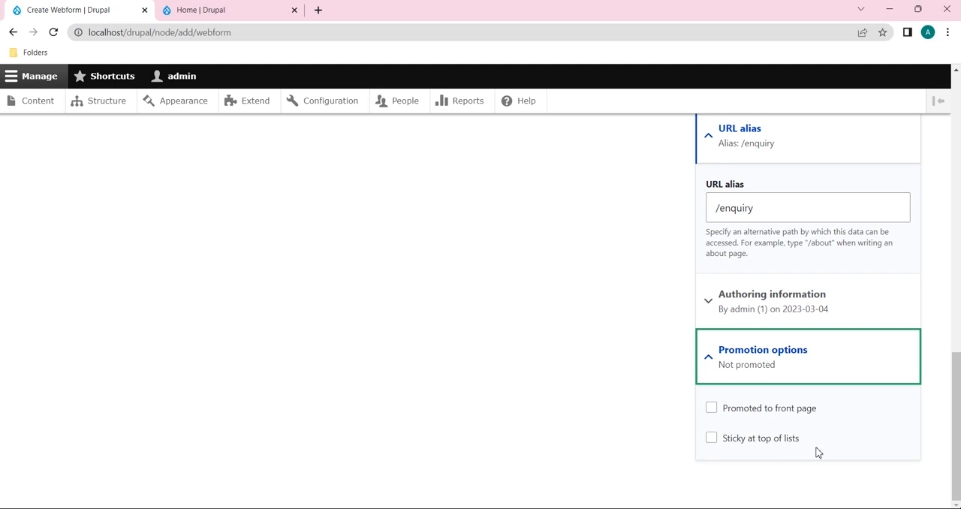
pyautogui.moveTo(672, 427)
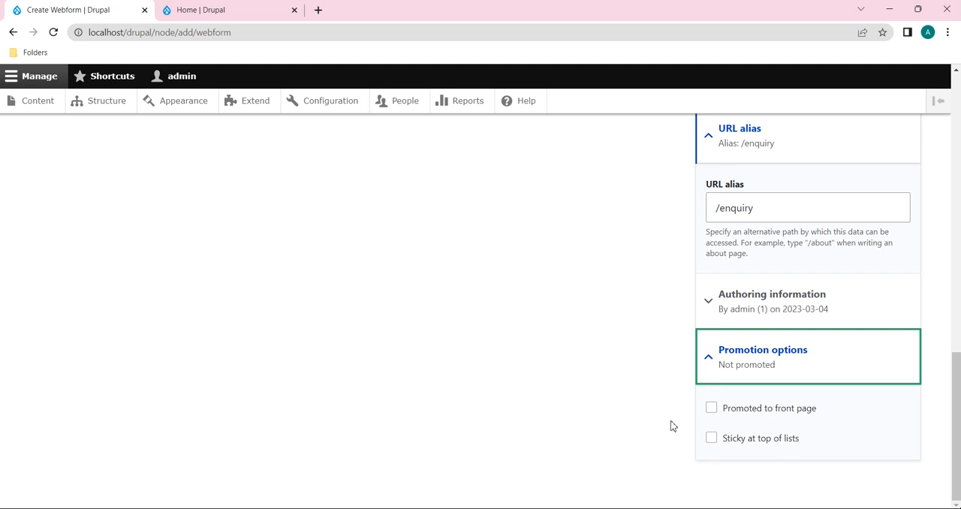
pyautogui.moveTo(871, 437)
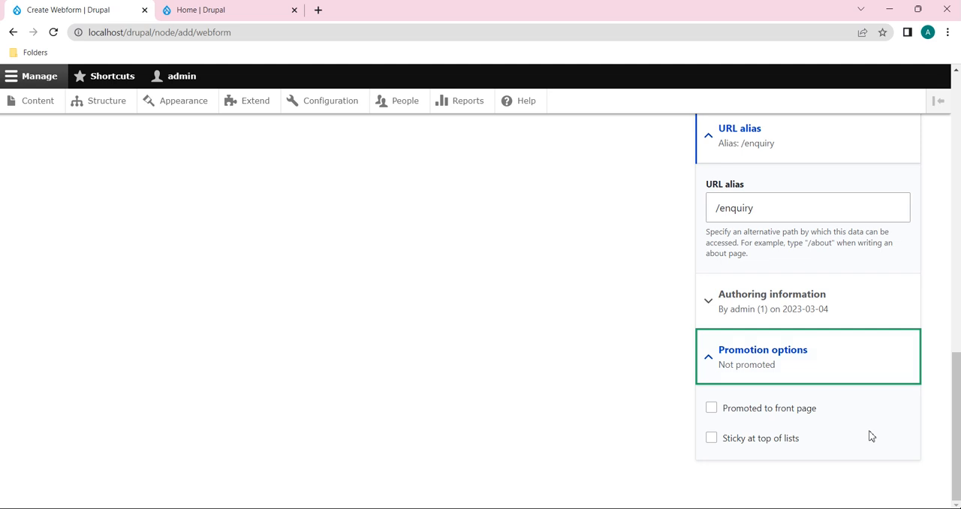
pyautogui.moveTo(823, 475)
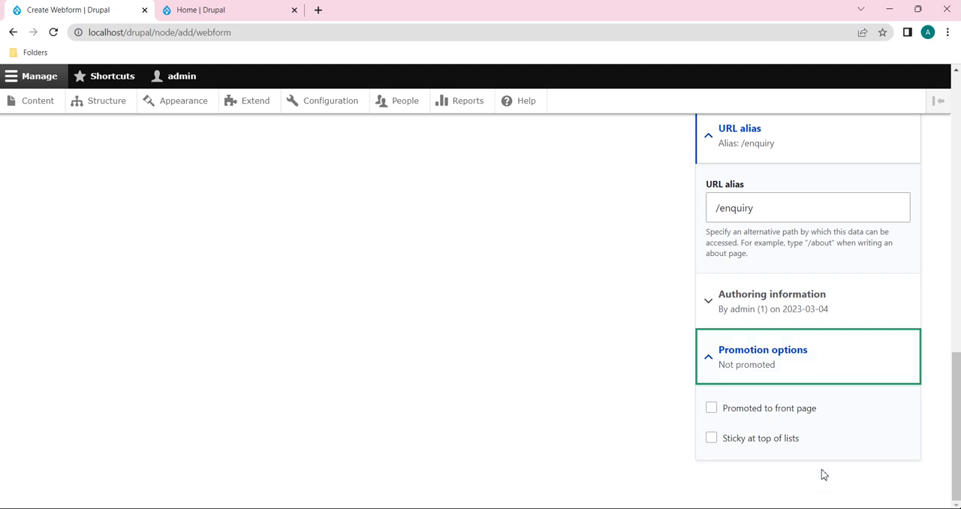
# Step: Save the published Enquiry webform node with its main navigation menu link
pyautogui.scroll(3)
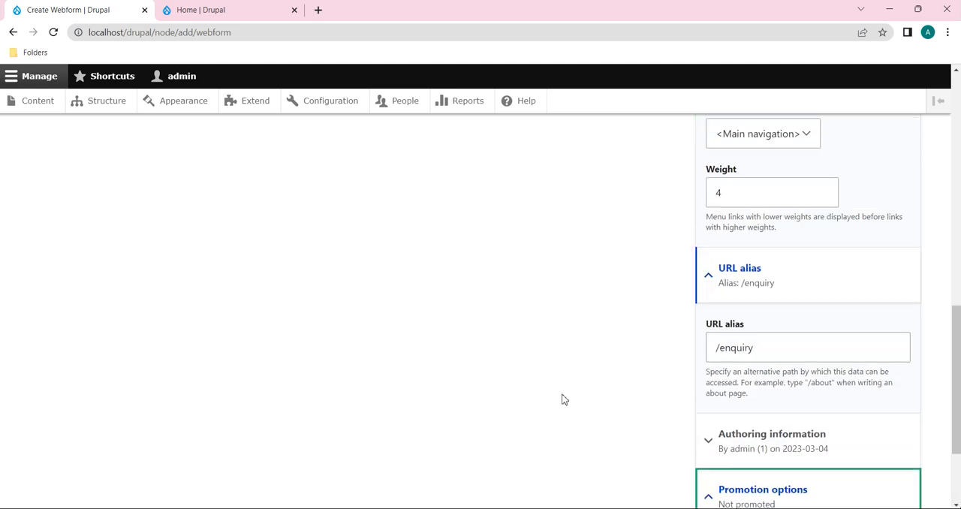
pyautogui.scroll(3)
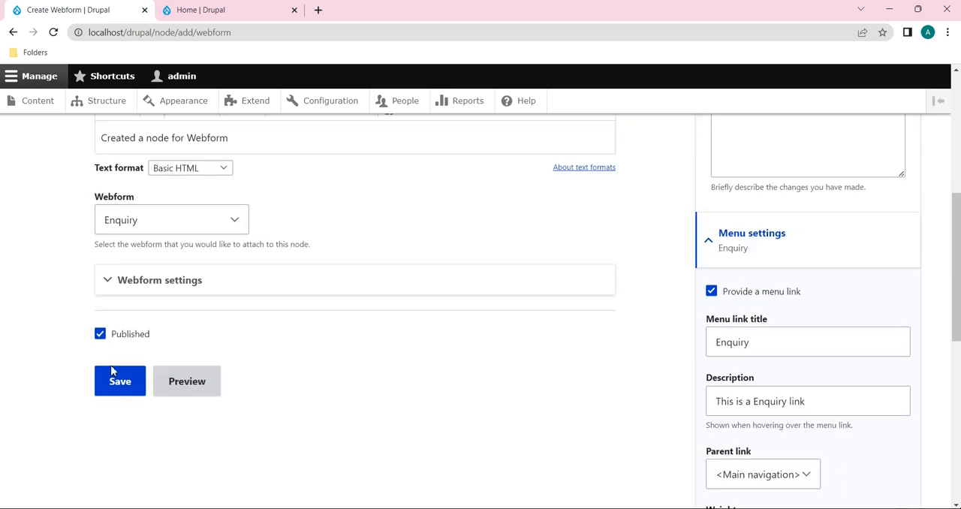
pyautogui.click(119, 380)
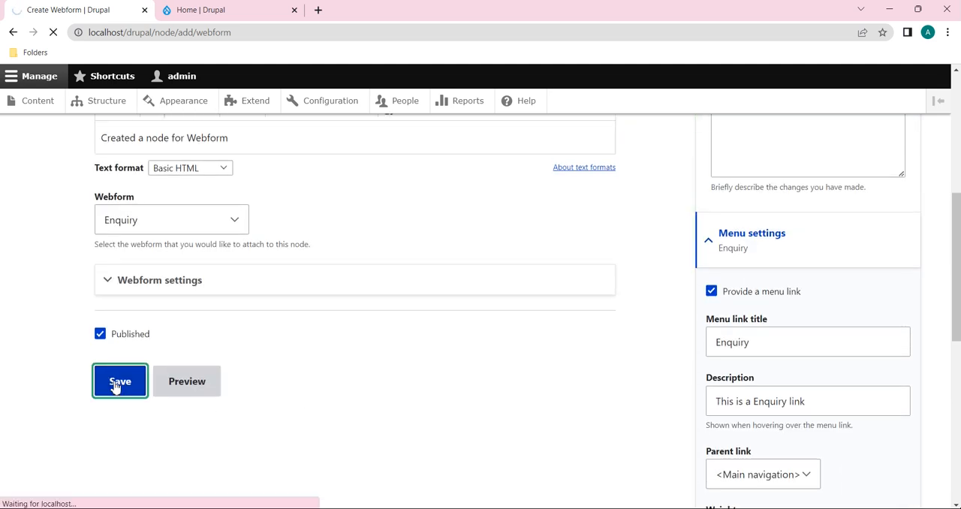
pyautogui.click(119, 381)
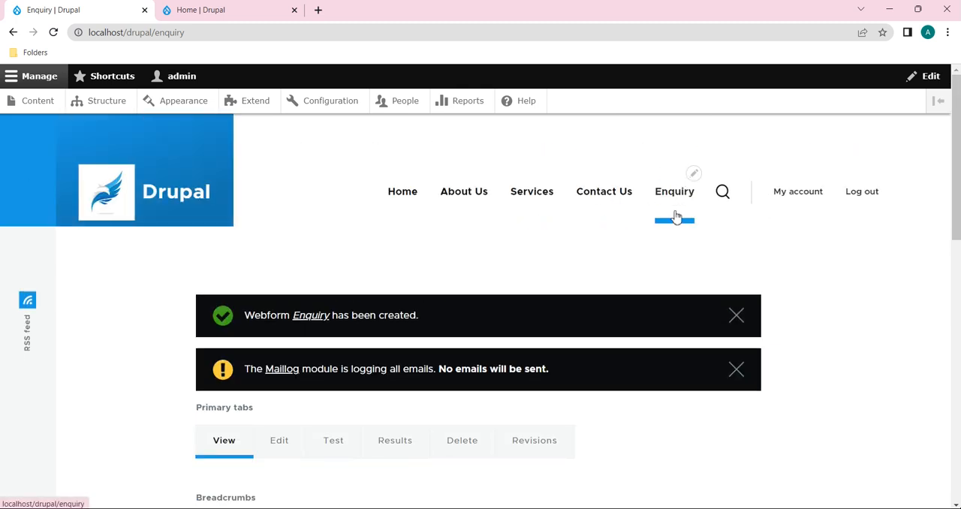
pyautogui.moveTo(604, 191)
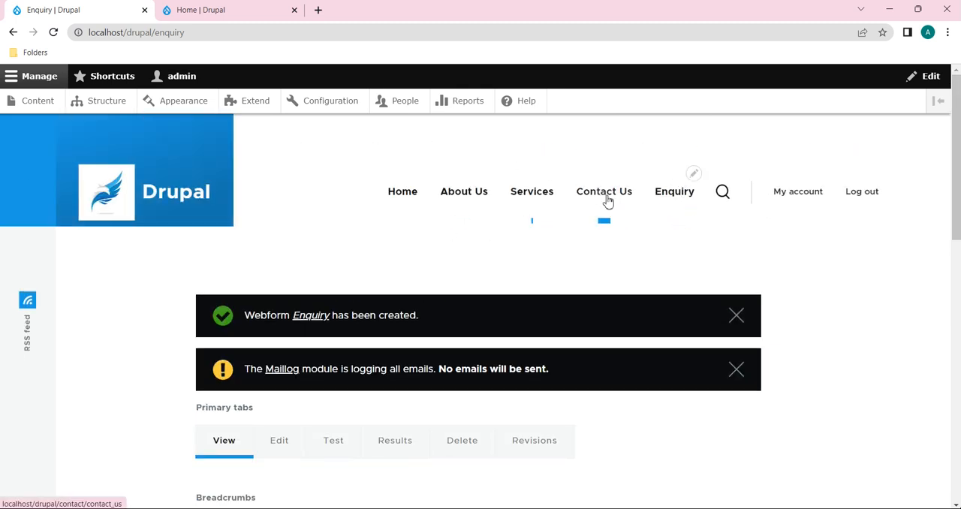
# Step: Dismiss the creation notice and highlight the /enquiry path in the address bar
pyautogui.click(674, 191)
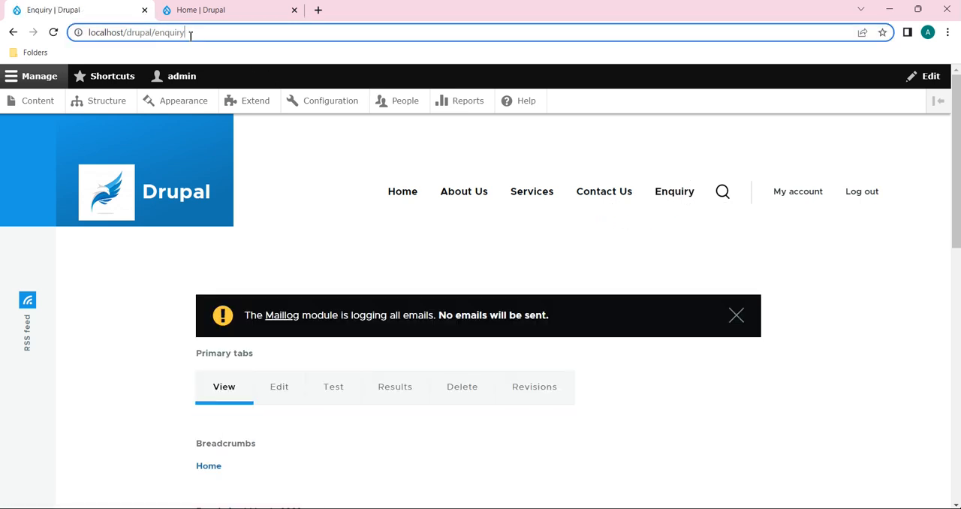
pyautogui.doubleClick(168, 33)
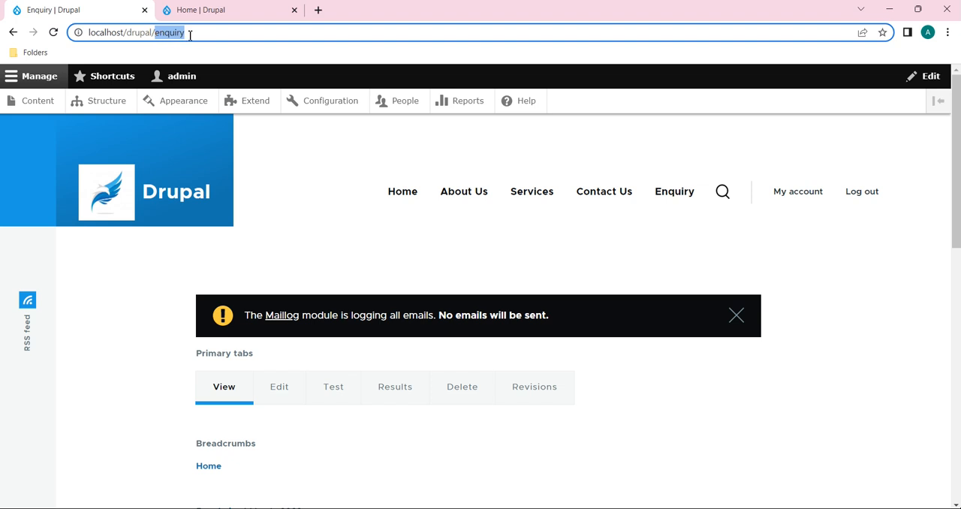
pyautogui.moveTo(305, 225)
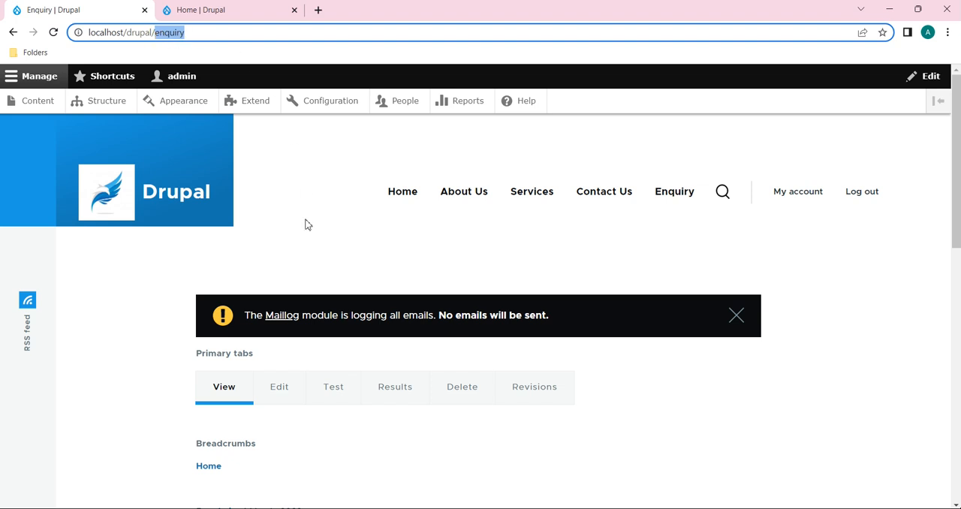
# Step: Scroll the Enquiry page to reveal the webform at Contact Details (1 of 3)
pyautogui.scroll(-3)
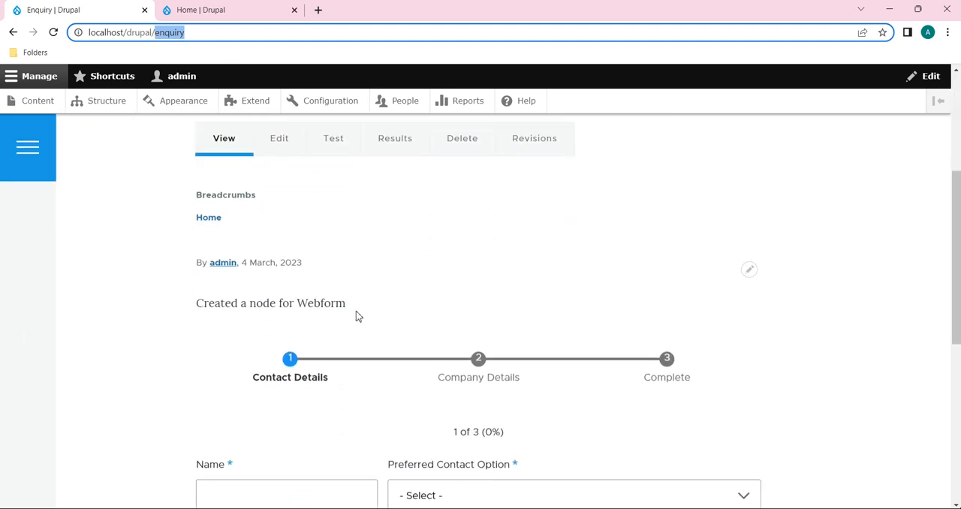
pyautogui.tripleClick(271, 303)
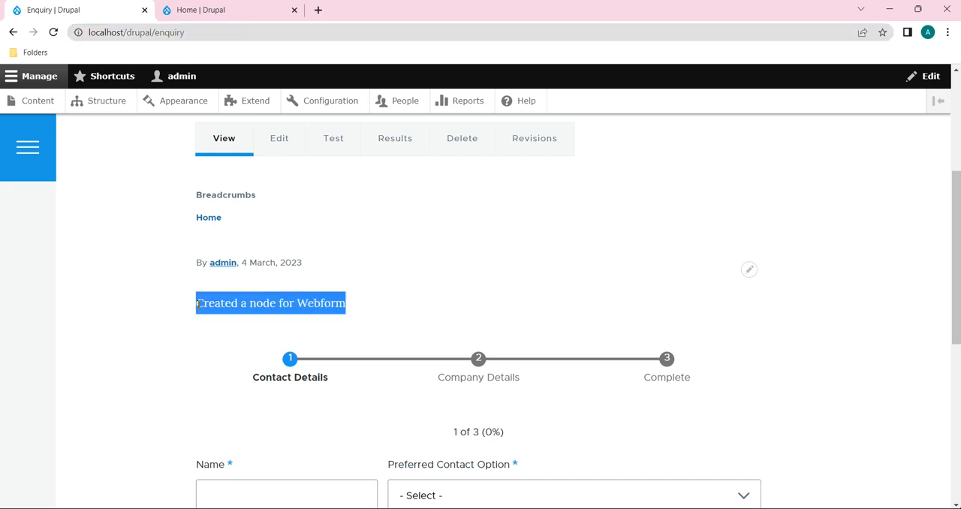
pyautogui.click(360, 310)
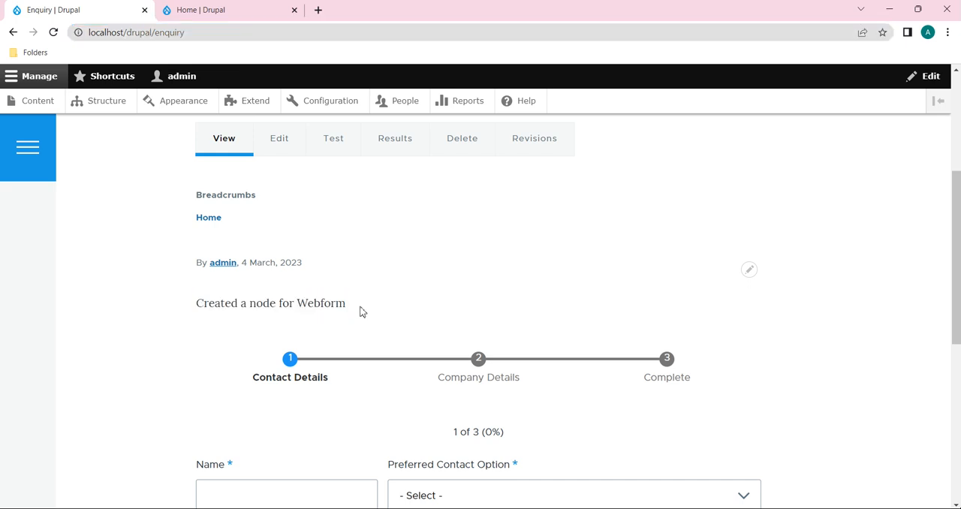
pyautogui.moveTo(342, 319)
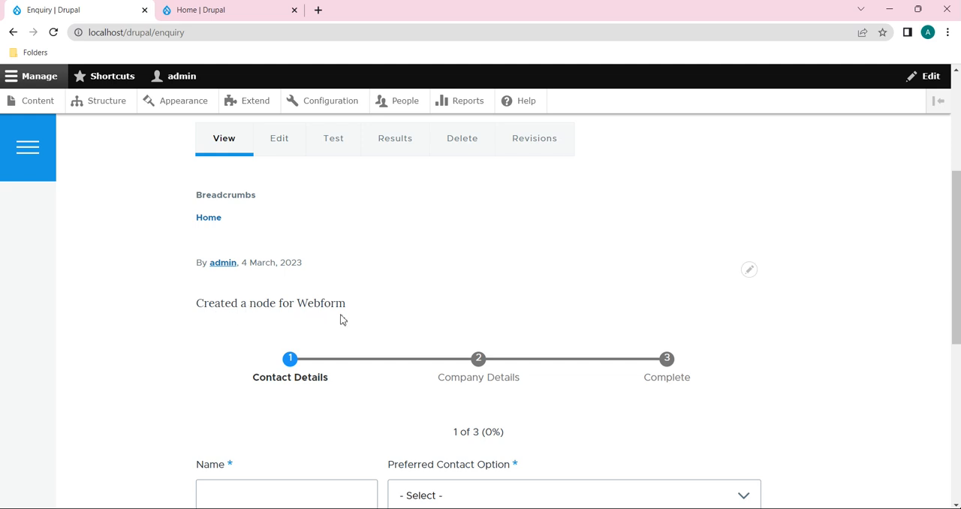
pyautogui.moveTo(442, 308)
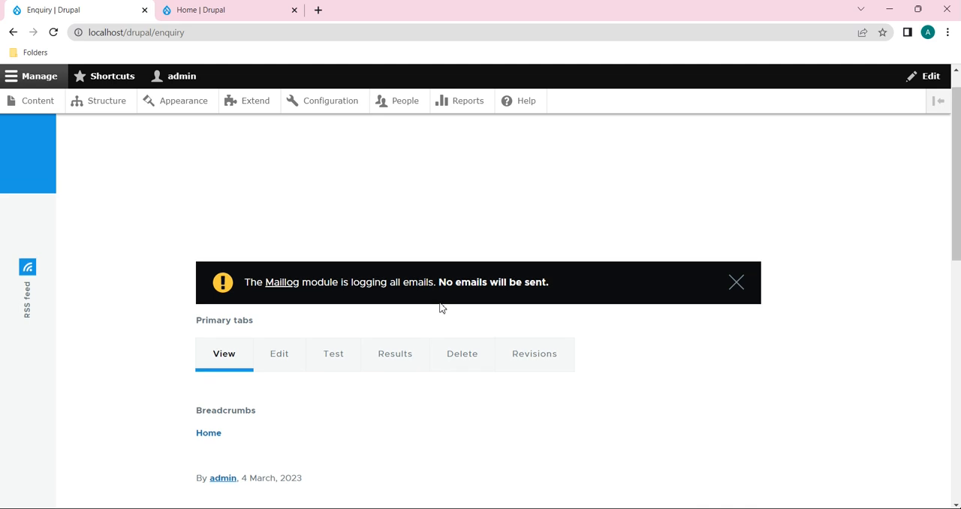
pyautogui.scroll(-3)
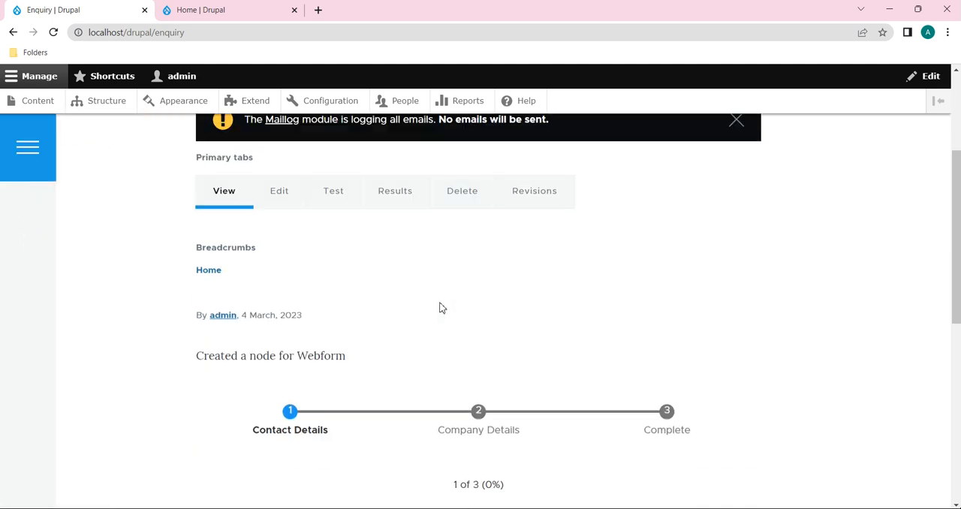
pyautogui.scroll(-3)
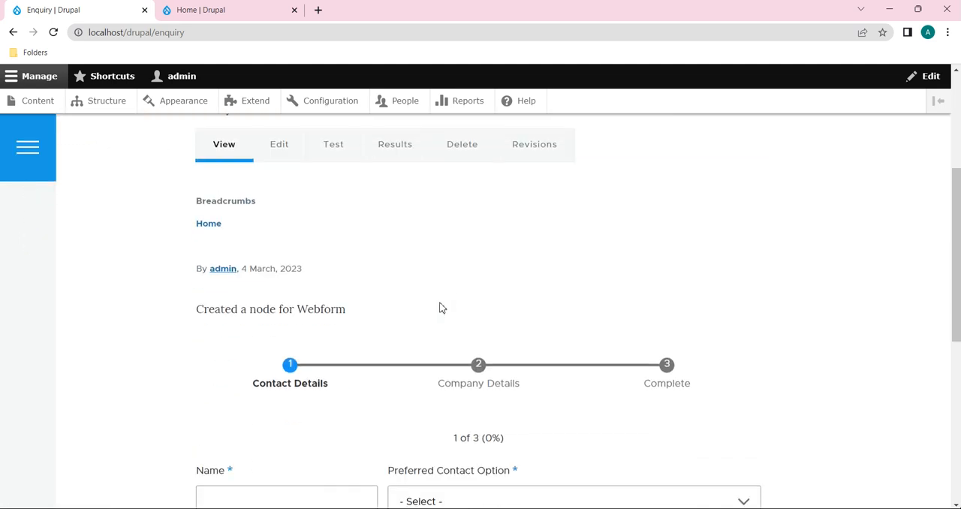
pyautogui.scroll(-3)
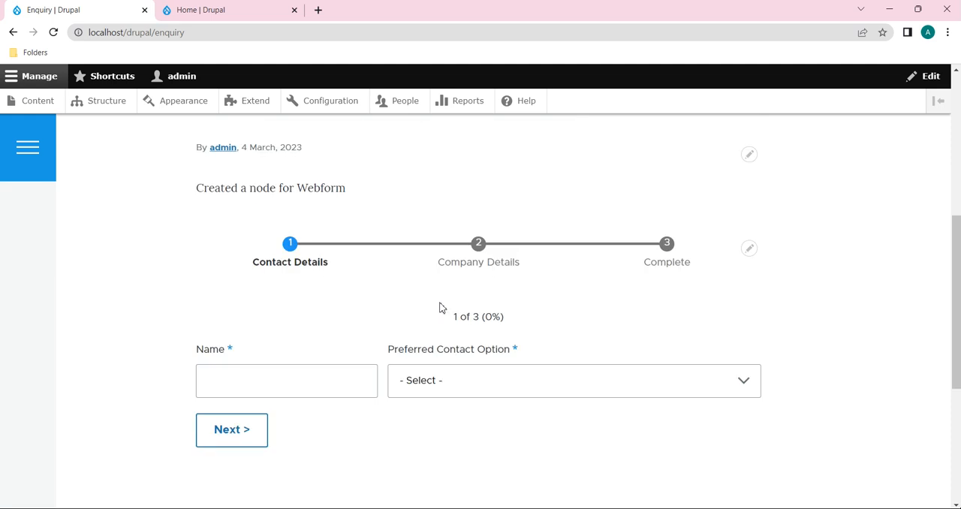